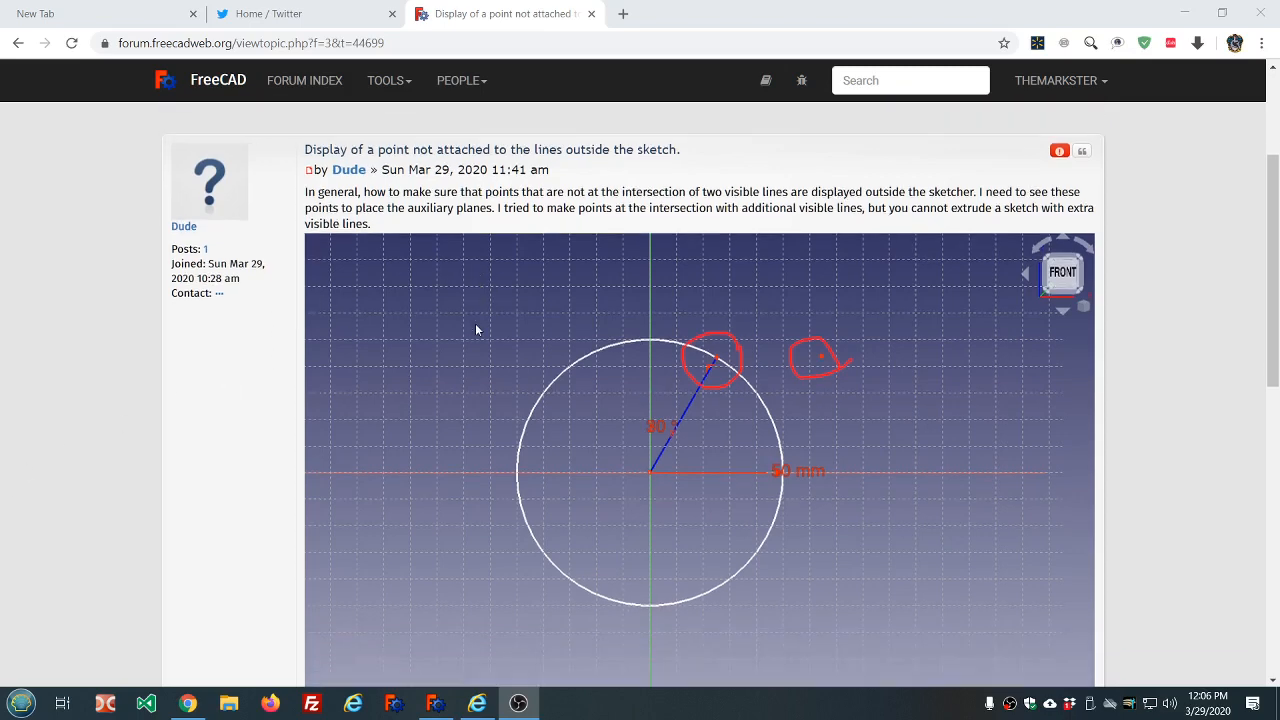
- Scroll the forum post to view its circle sketch screenshot
{"action": "scroll", "scroll_direction": "down", "scroll_amount": 3}
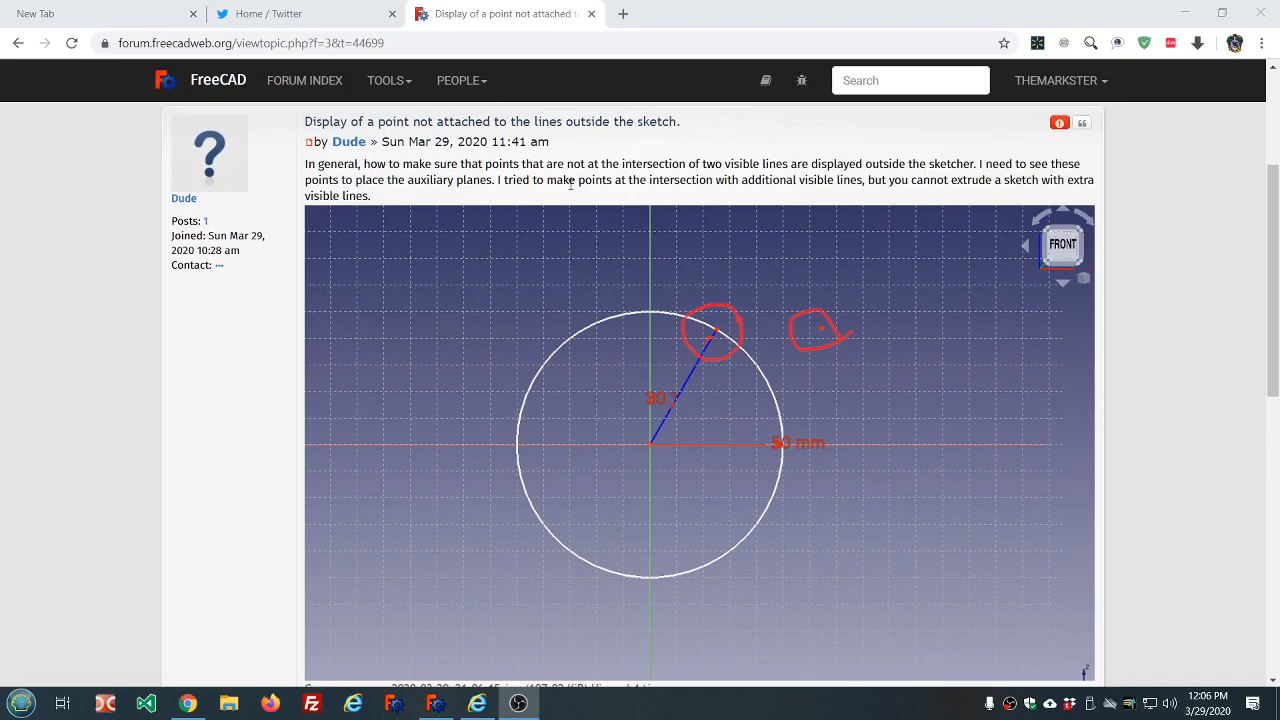
{"action": "mouse_move", "coordinate": [740, 348]}
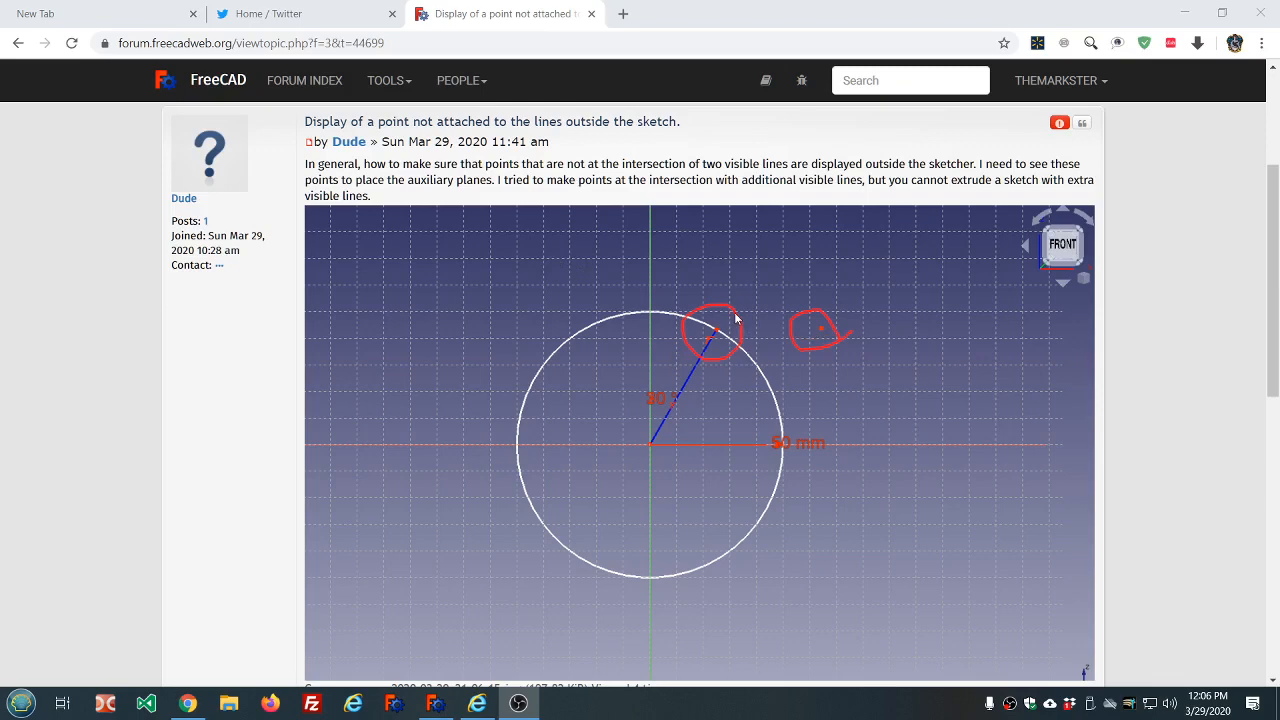
{"action": "mouse_move", "coordinate": [688, 216]}
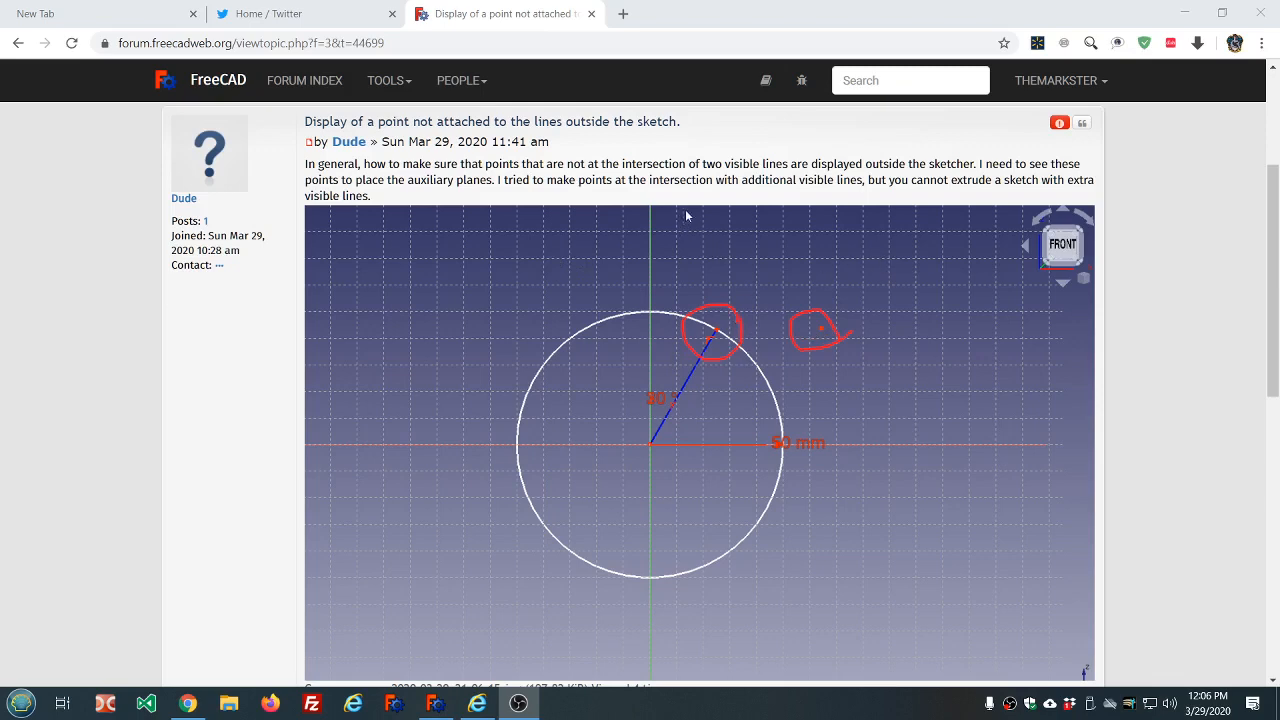
{"action": "mouse_move", "coordinate": [472, 198]}
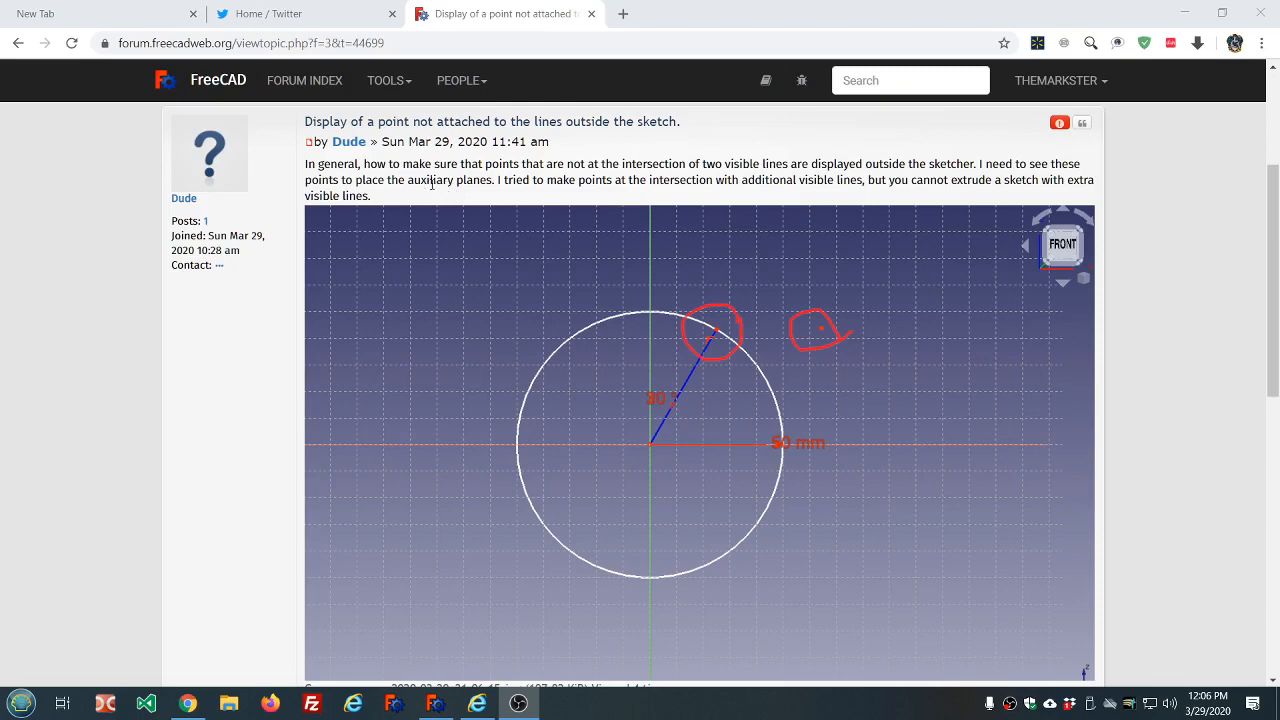
{"action": "mouse_move", "coordinate": [488, 190]}
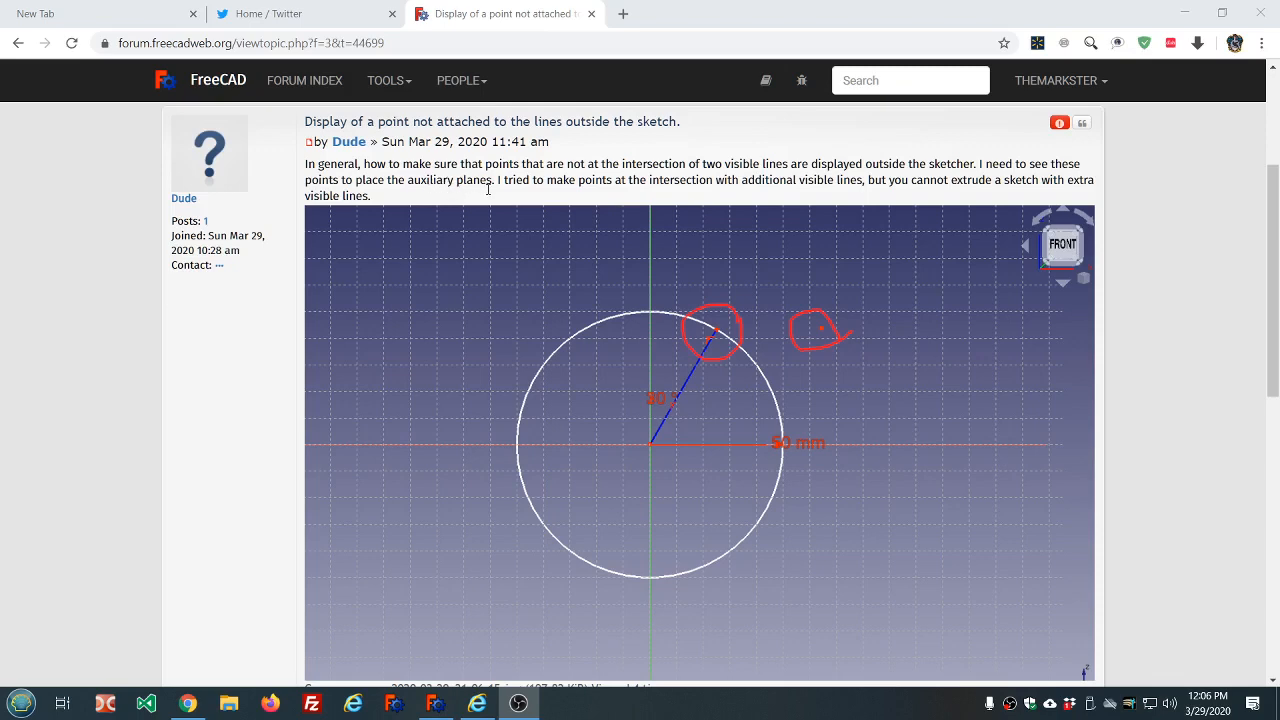
{"action": "mouse_move", "coordinate": [530, 252]}
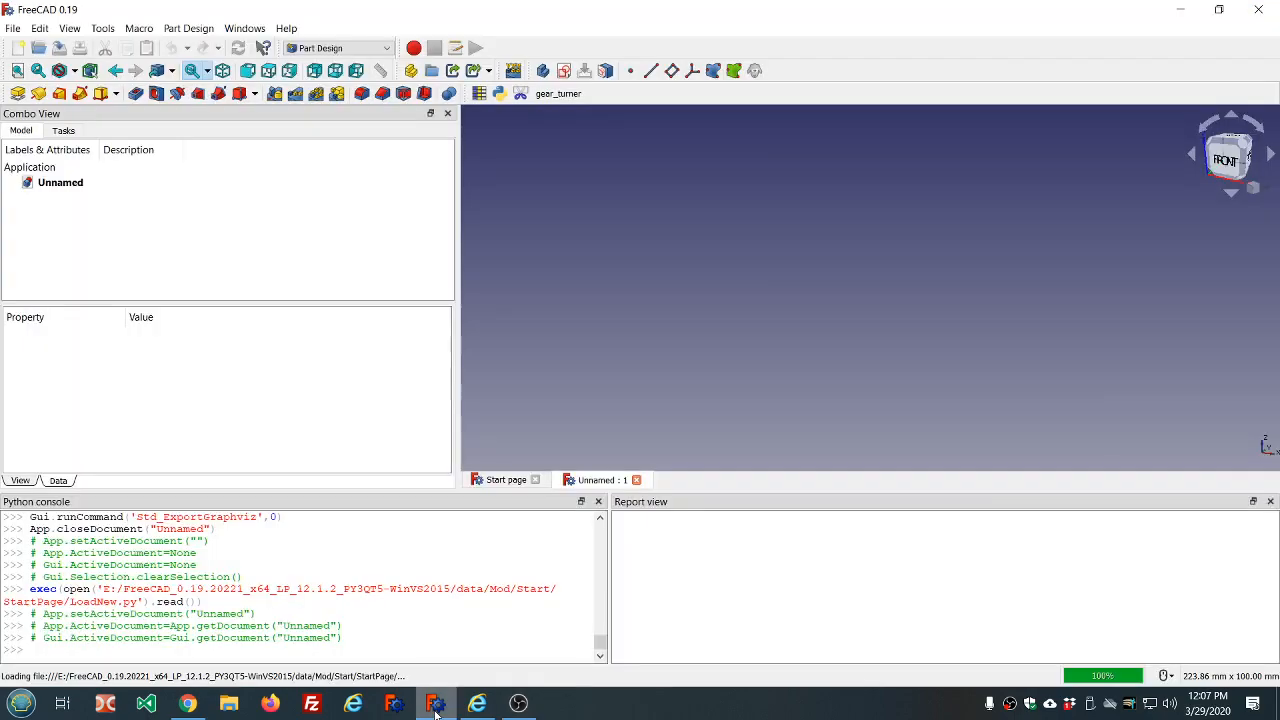
{"action": "left_click", "coordinate": [286, 28]}
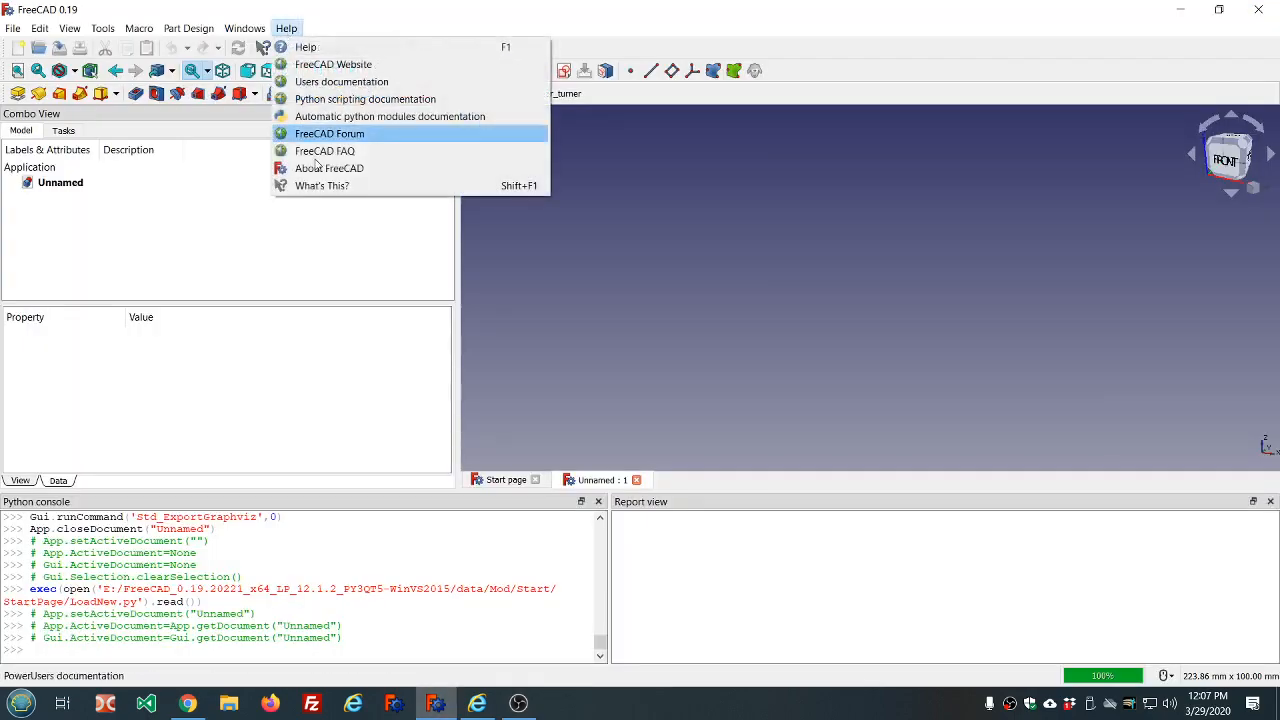
{"action": "left_click", "coordinate": [328, 168]}
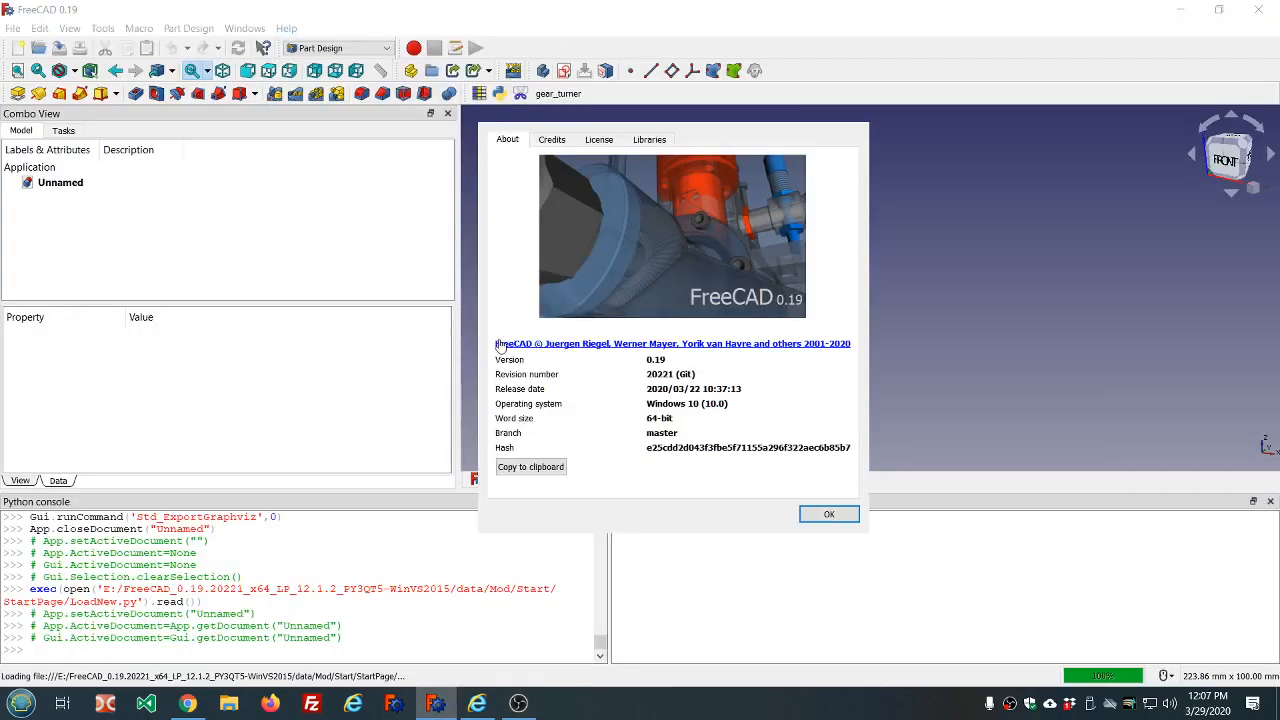
{"action": "mouse_move", "coordinate": [662, 388]}
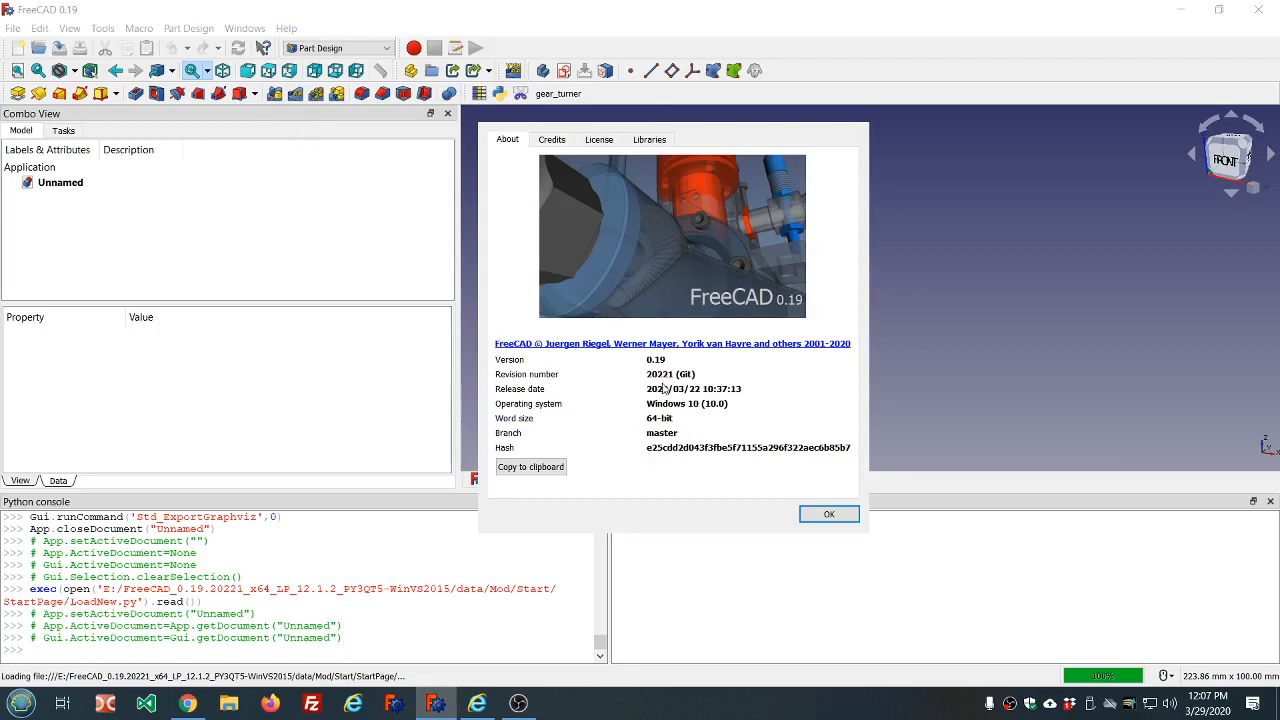
{"action": "mouse_move", "coordinate": [664, 398]}
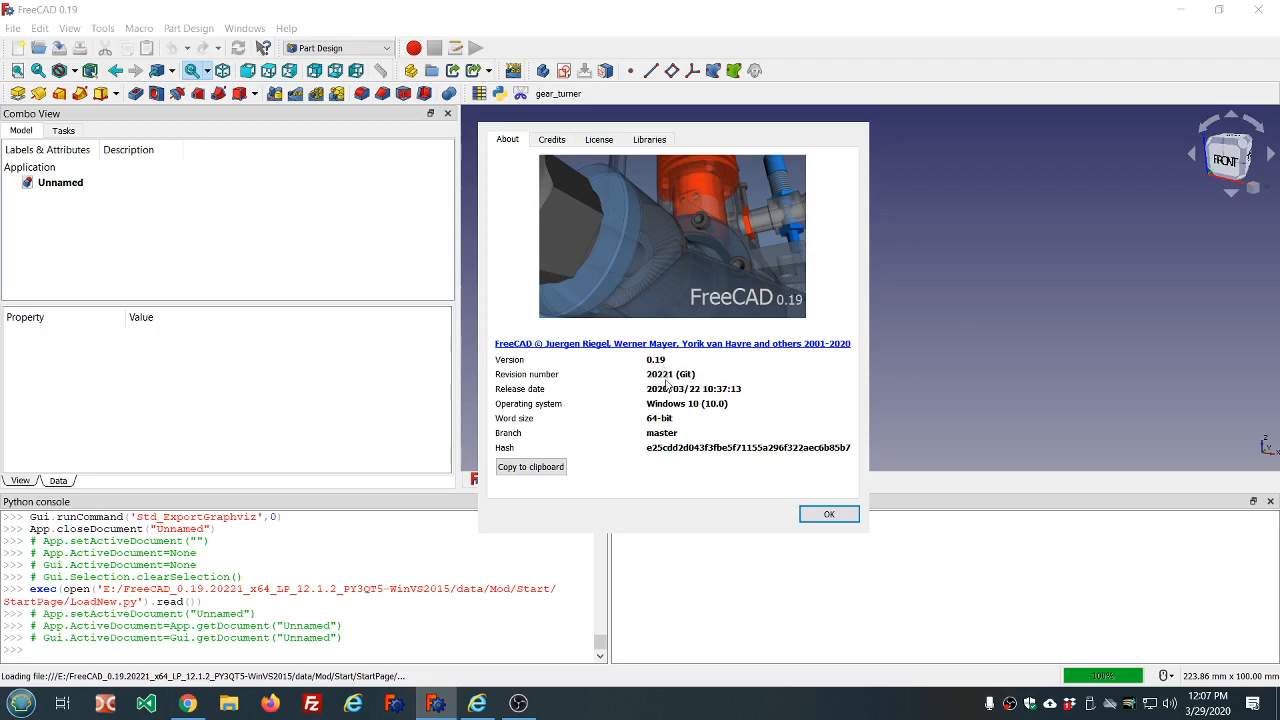
{"action": "mouse_move", "coordinate": [652, 370]}
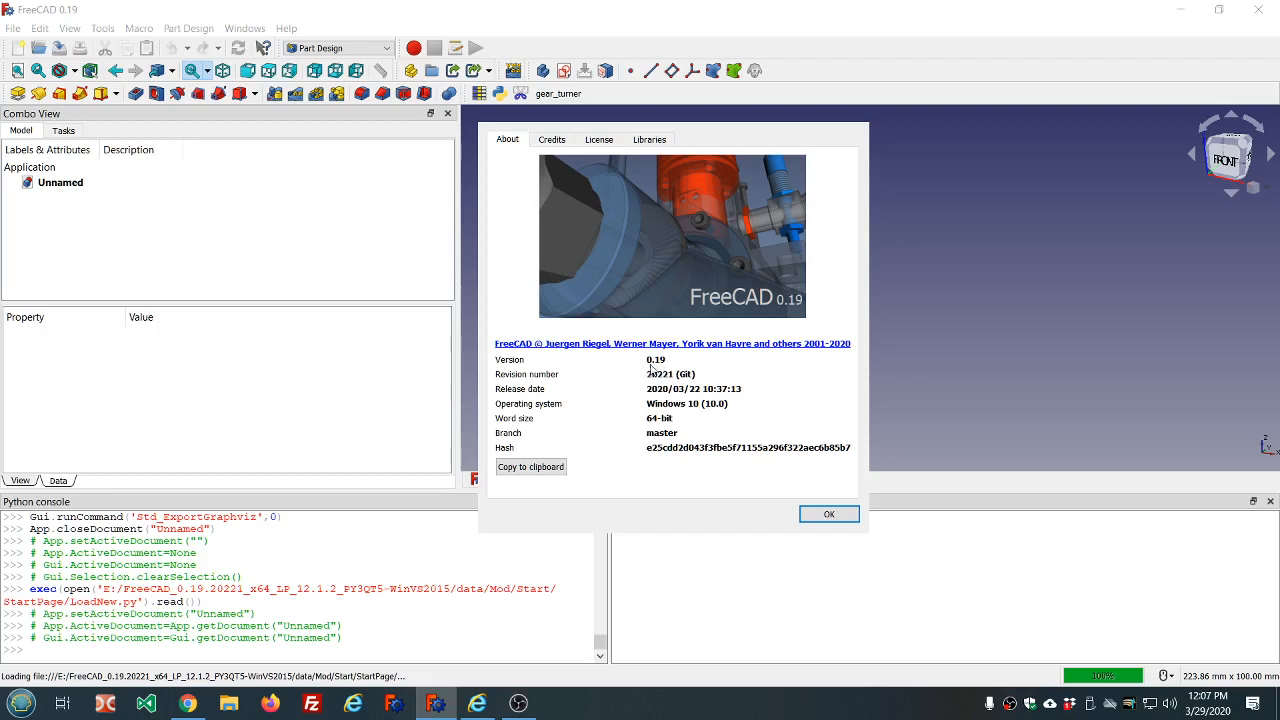
{"action": "mouse_move", "coordinate": [692, 488]}
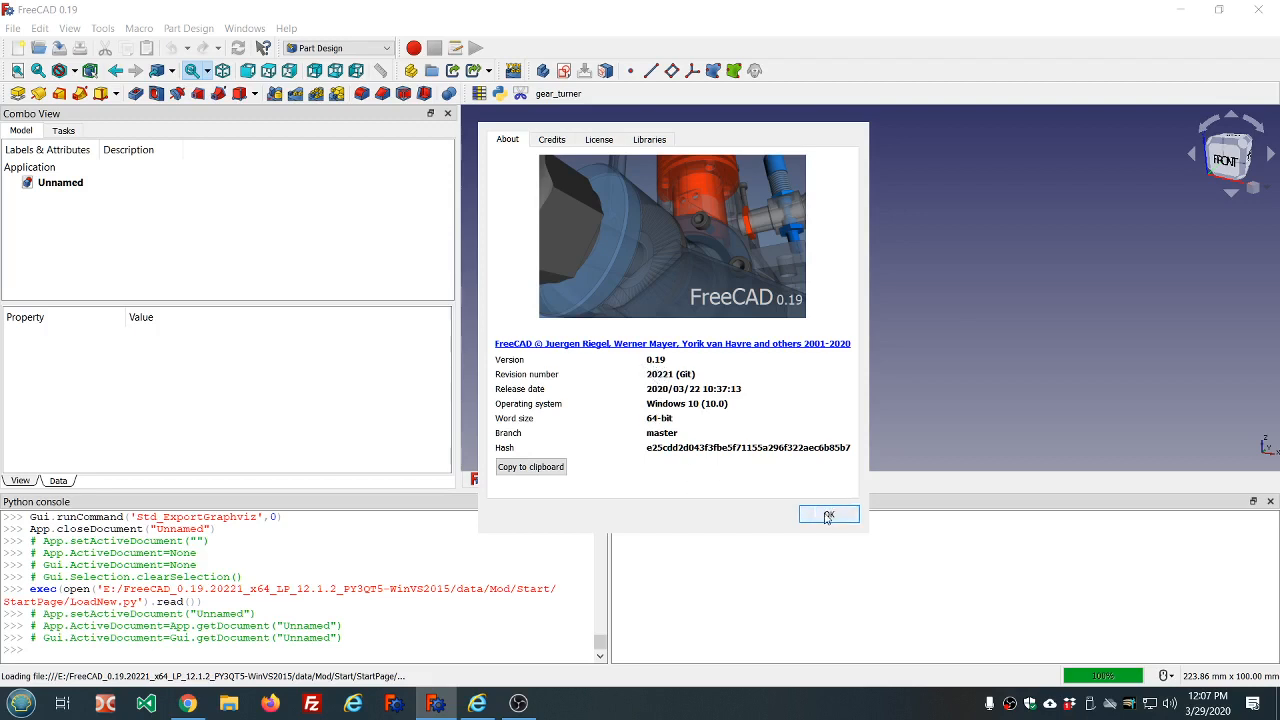
{"action": "left_click", "coordinate": [828, 514]}
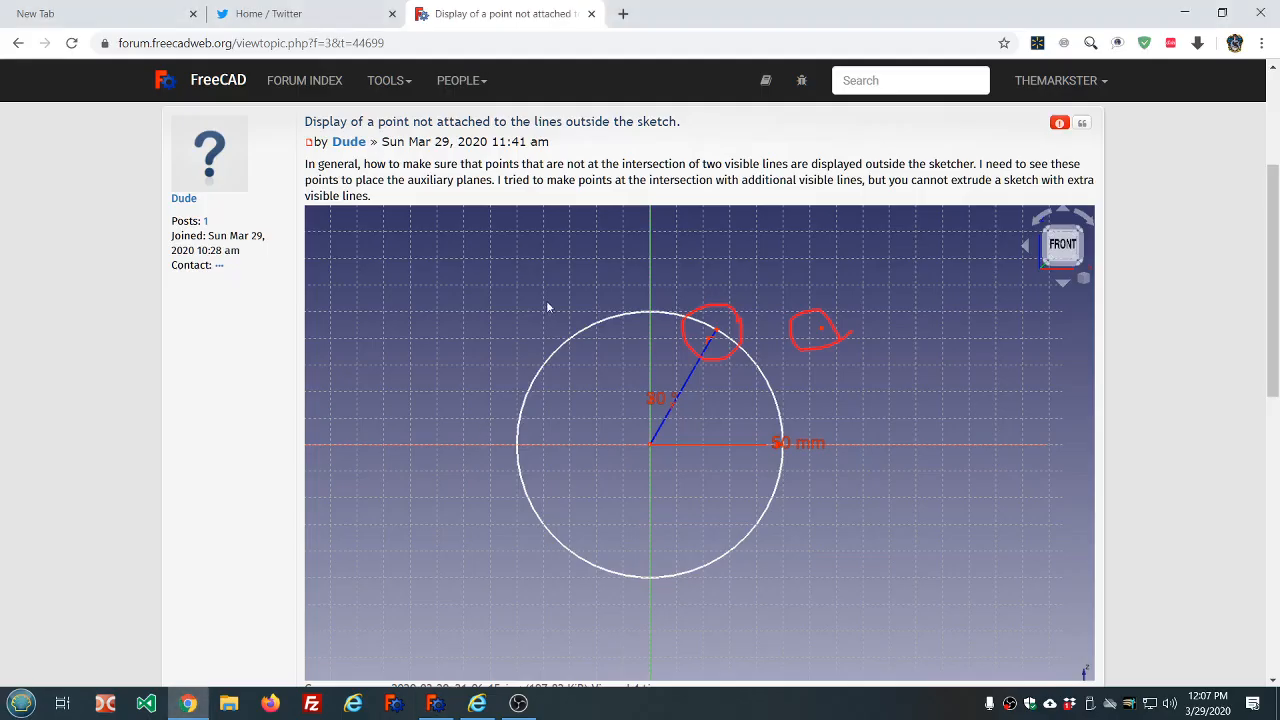
- Scroll the forum post again to review the circle screenshot with 90° and 50 mm dimensions
{"action": "scroll", "scroll_direction": "down", "scroll_amount": 3}
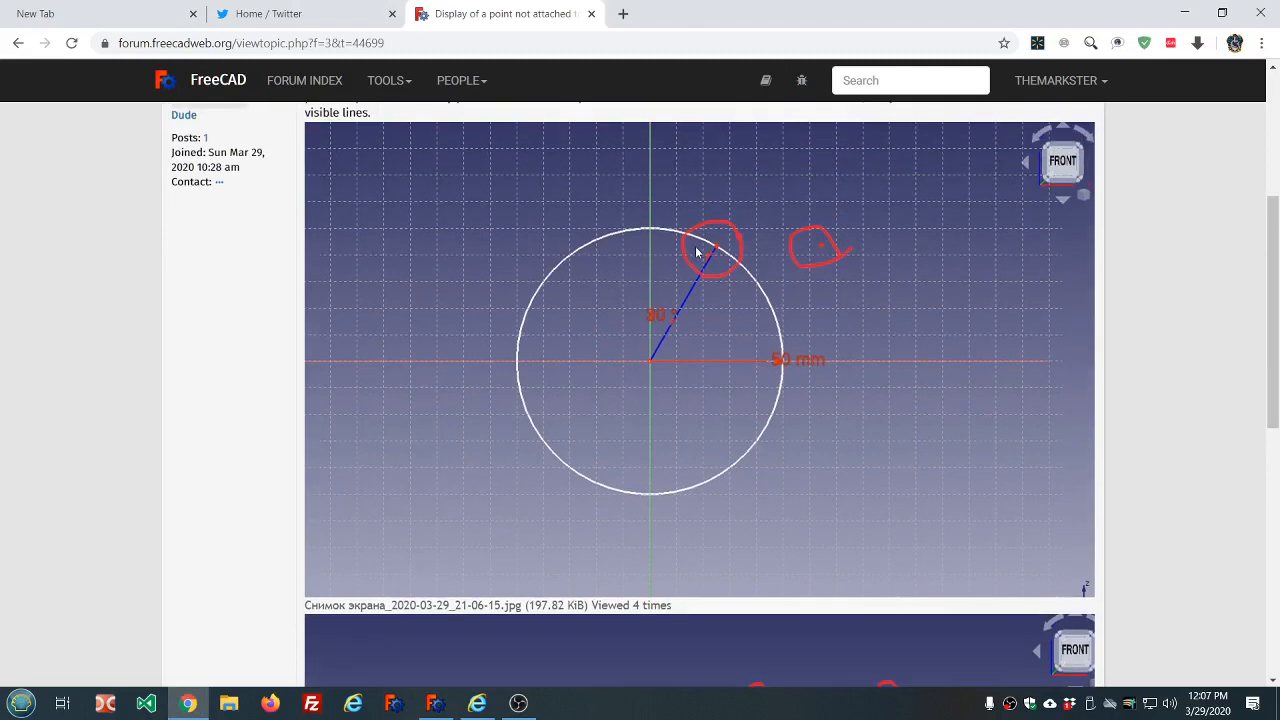
{"action": "mouse_move", "coordinate": [808, 242]}
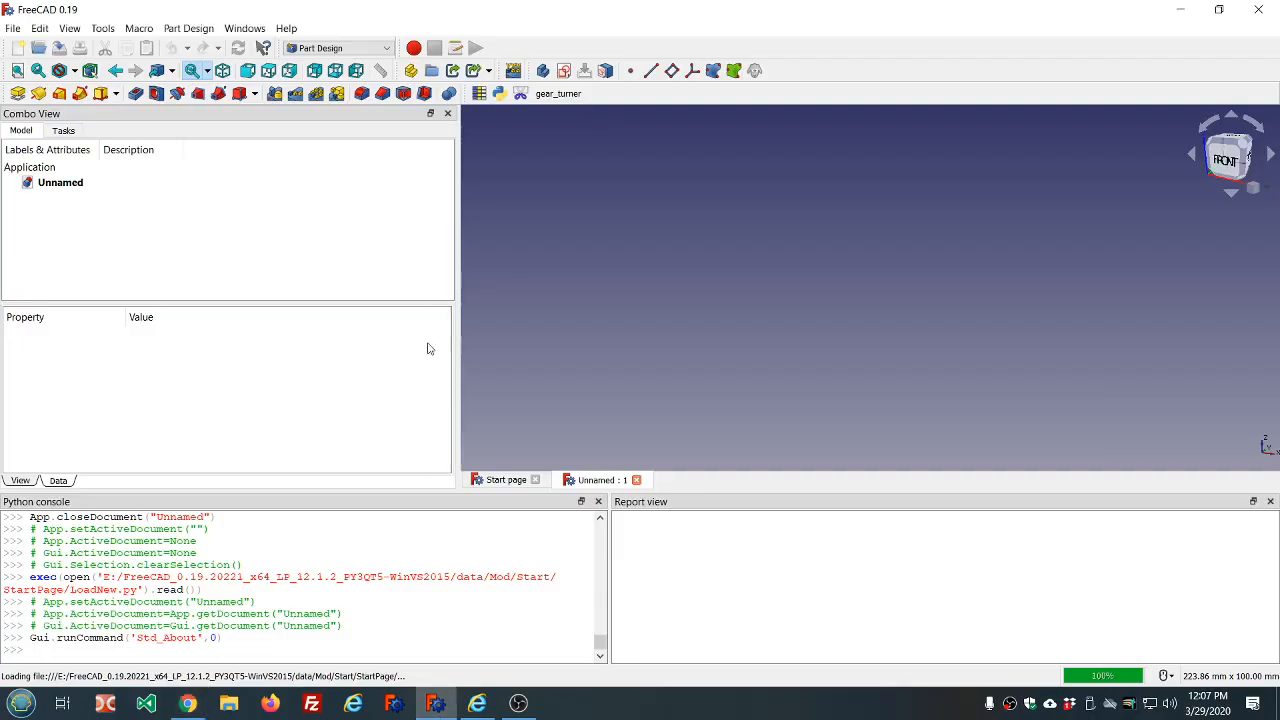
{"action": "mouse_move", "coordinate": [334, 136]}
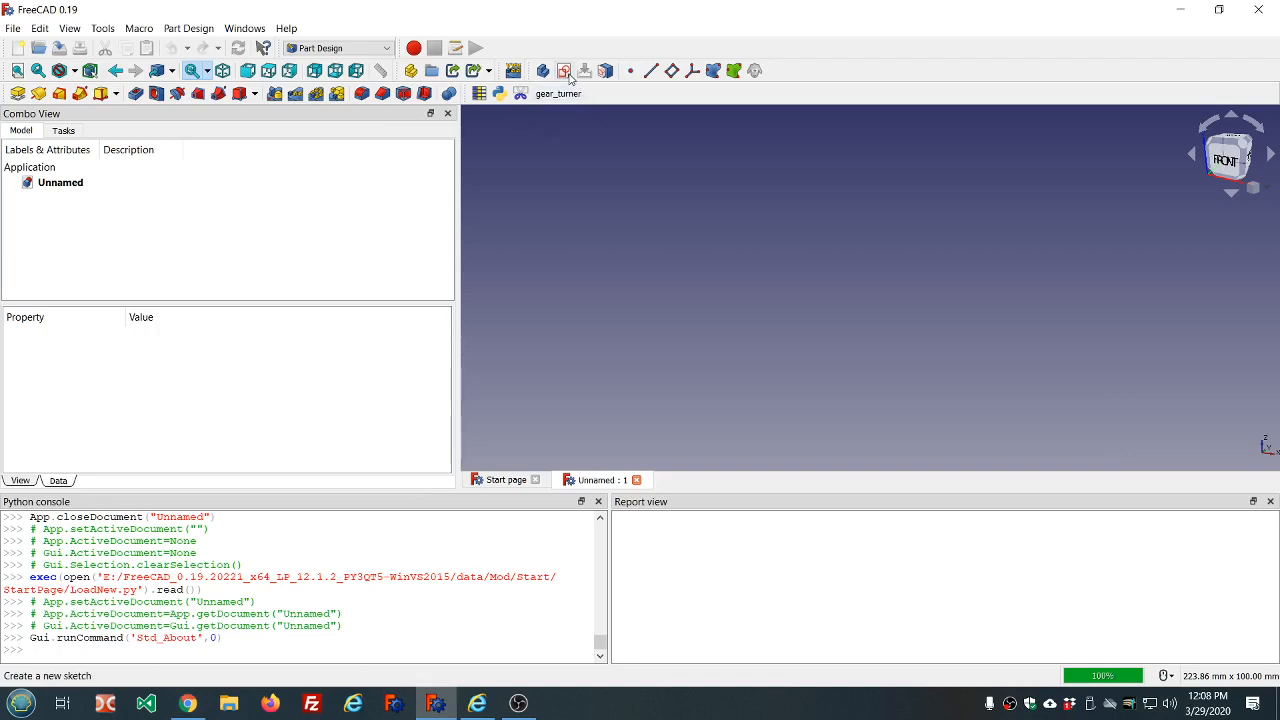
- Start a new sketch in a new body on the XY_Plane
{"action": "left_click", "coordinate": [564, 70]}
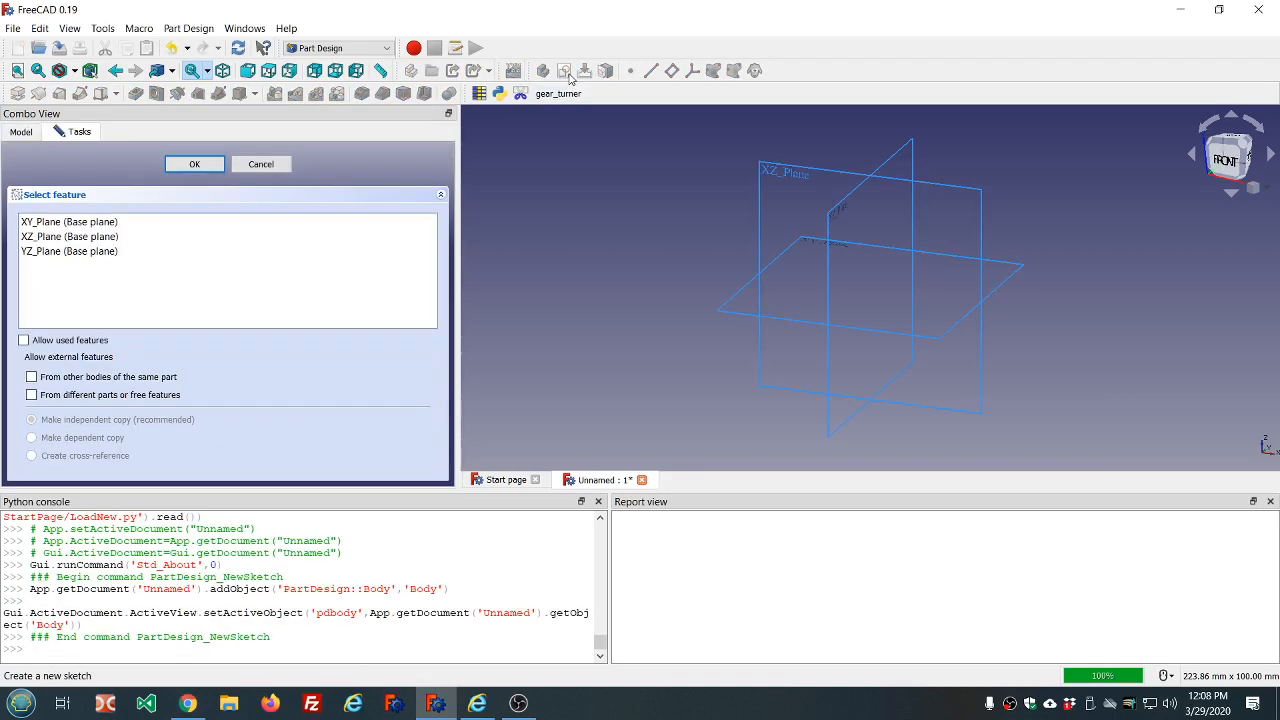
{"action": "left_click", "coordinate": [68, 220]}
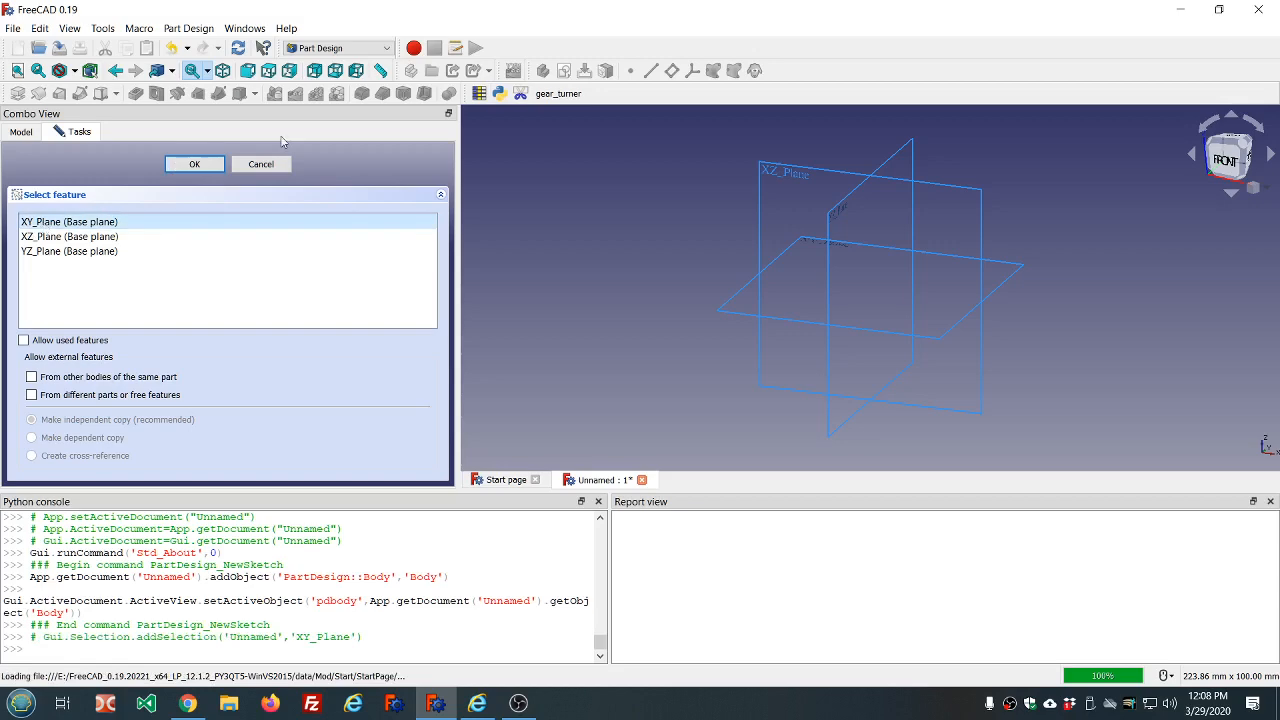
{"action": "left_click", "coordinate": [194, 164]}
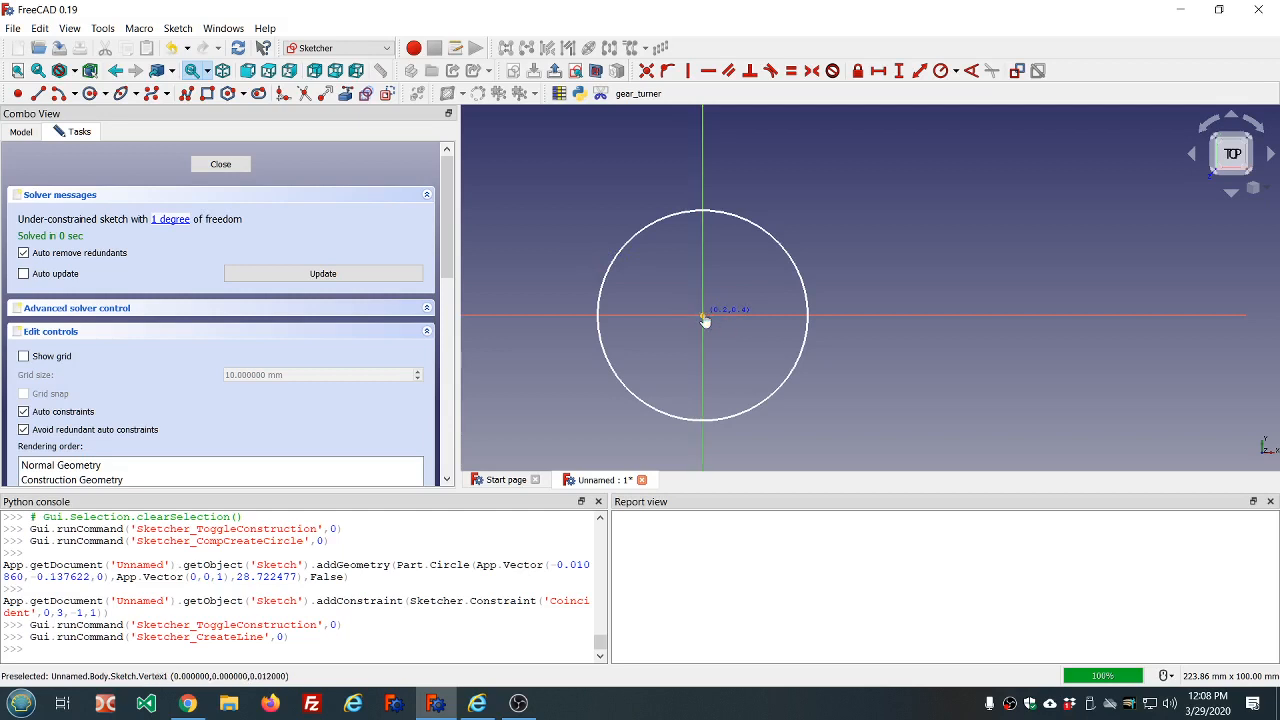
- Draw a radius line from centre to circle edge, constrained 30° from the vertical axis
{"action": "left_click_drag", "start_coordinate": [704, 318], "coordinate": [790, 250]}
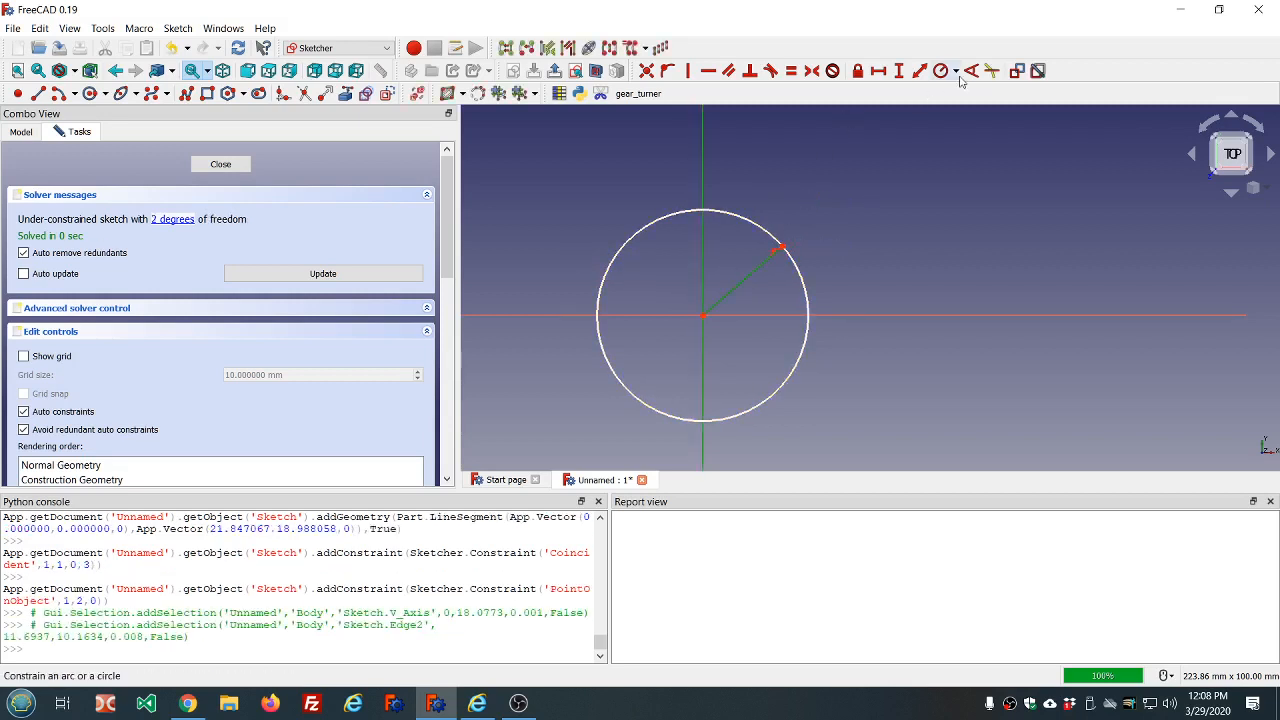
{"action": "left_click", "coordinate": [940, 70]}
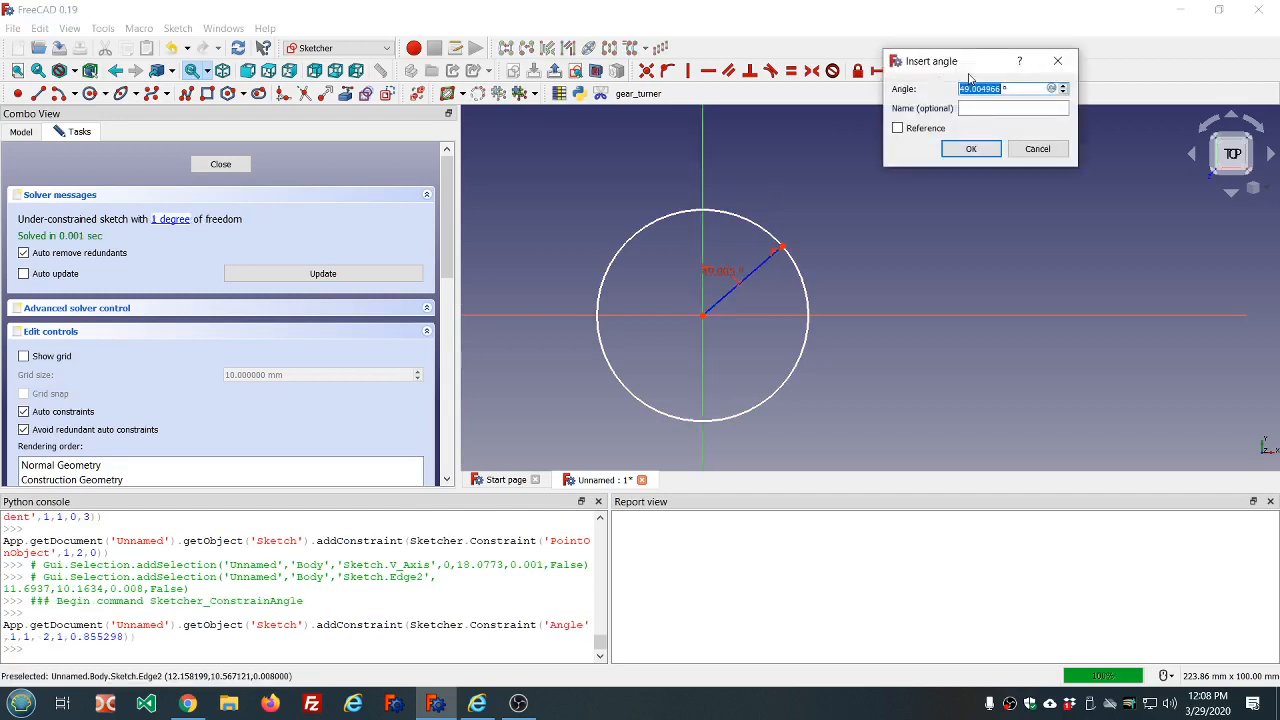
{"action": "left_click", "coordinate": [968, 148]}
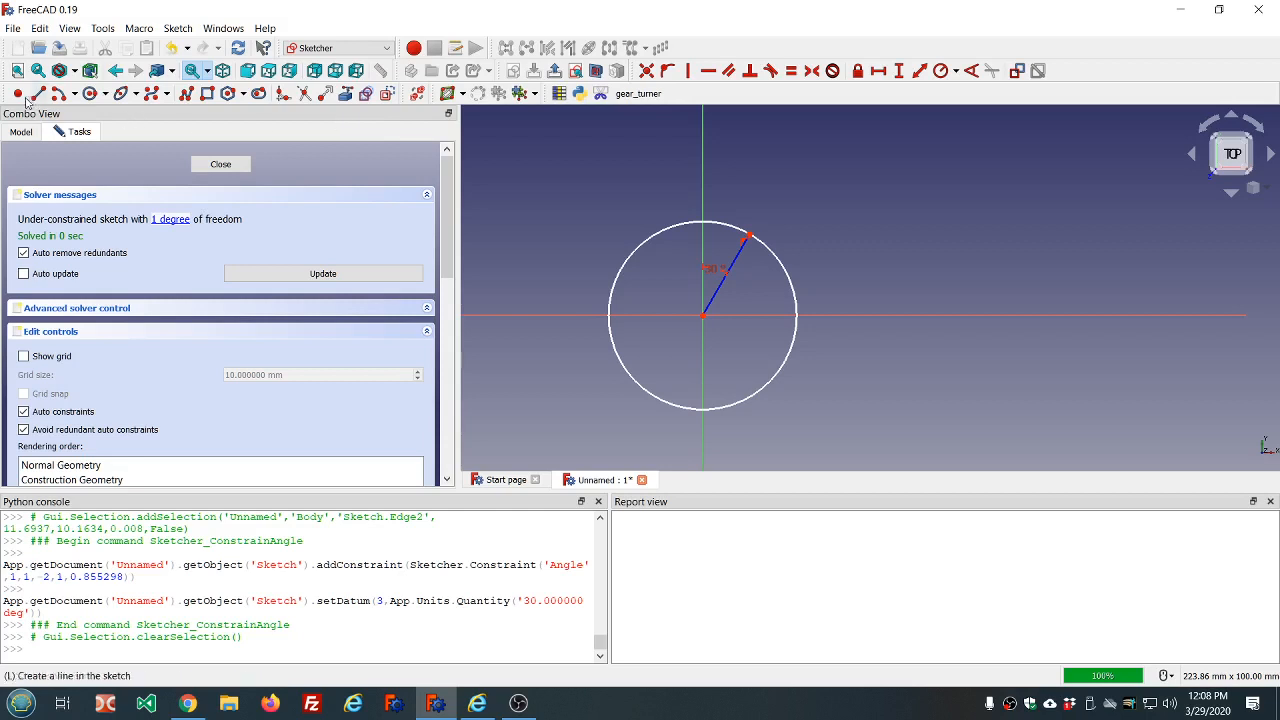
{"action": "mouse_move", "coordinate": [16, 94]}
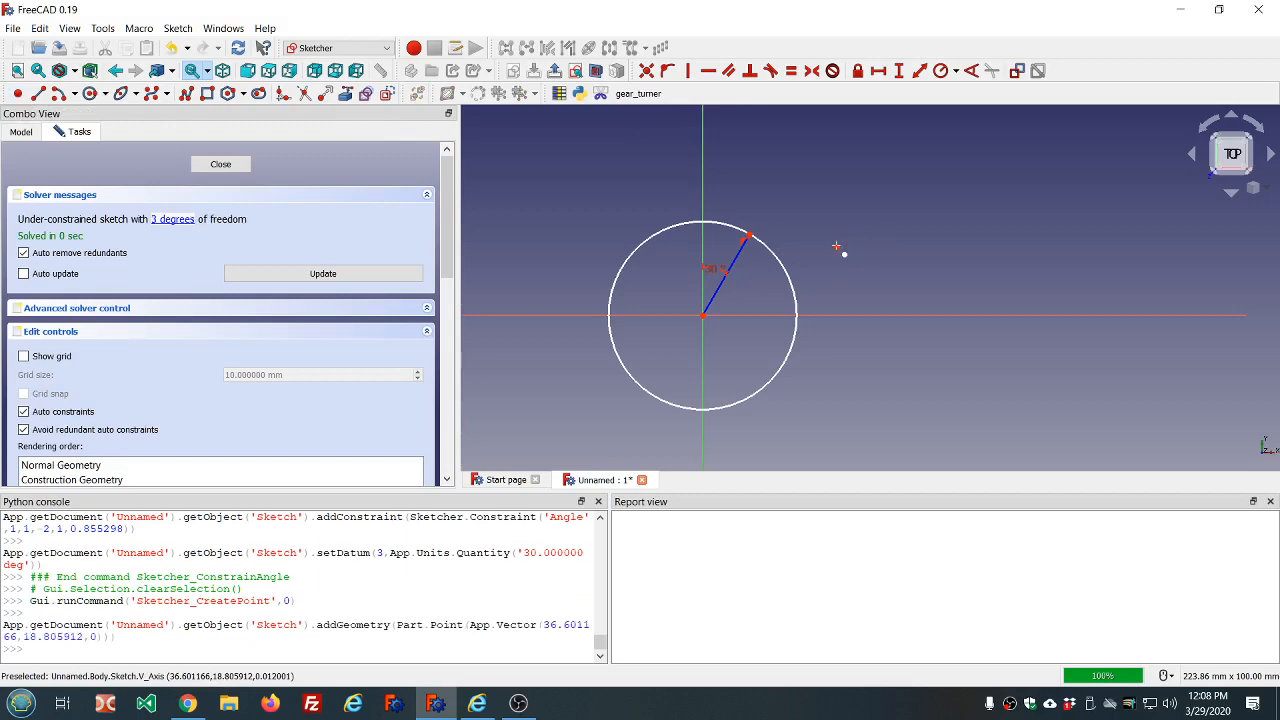
- Place a sketch point coincident with the radius line's outer end
{"action": "left_click", "coordinate": [188, 704]}
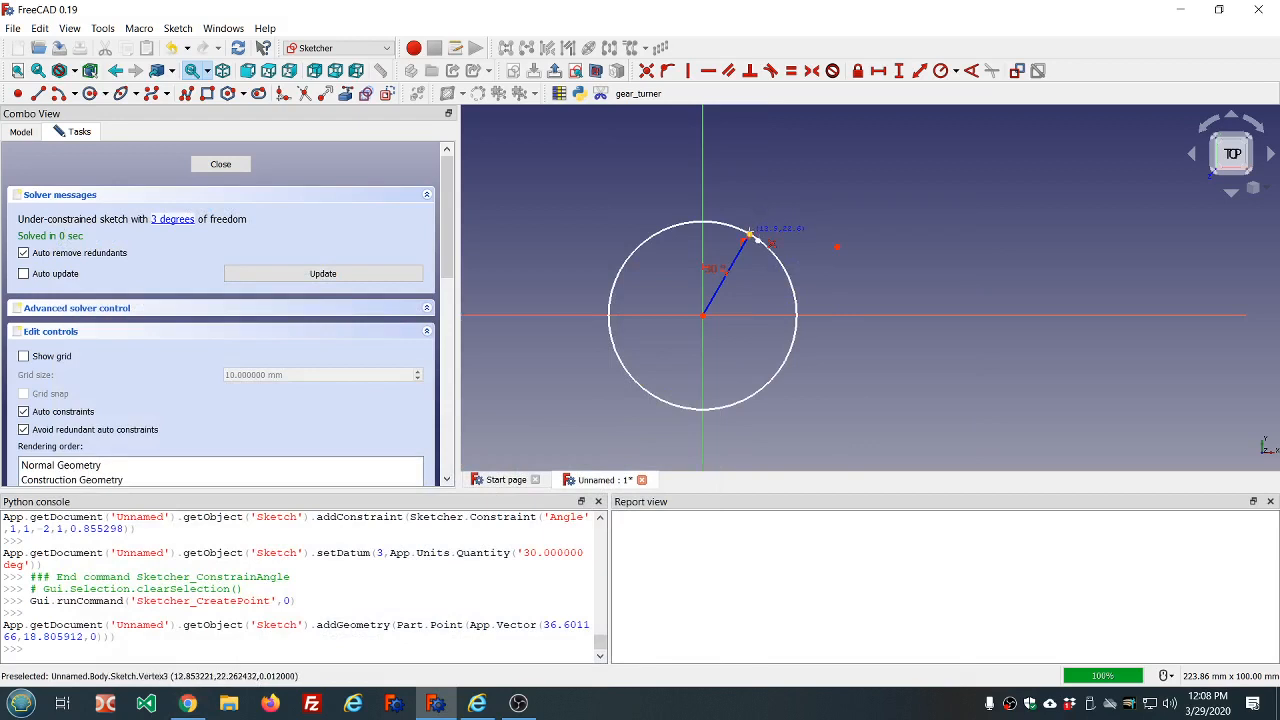
{"action": "left_click", "coordinate": [750, 236]}
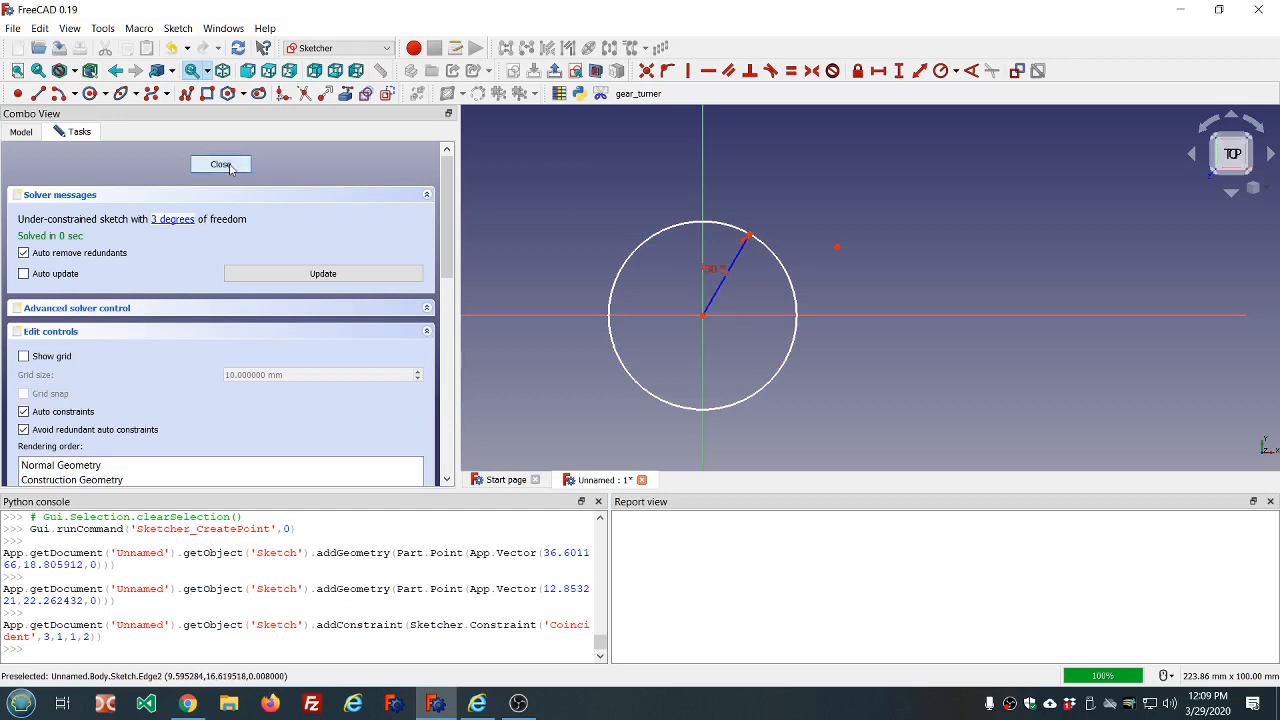
- Close the sketch and add an unattached (Deactivated) DatumPoint to the Body
{"action": "left_click", "coordinate": [220, 164]}
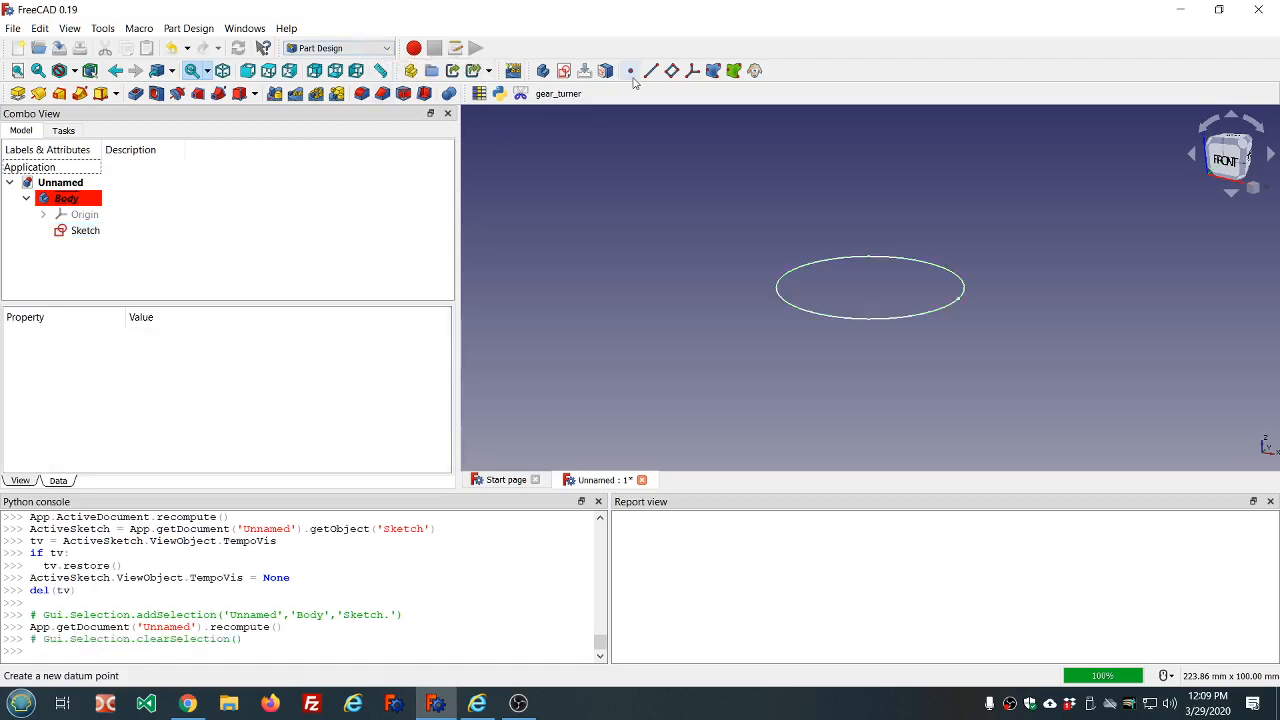
{"action": "left_click", "coordinate": [630, 70]}
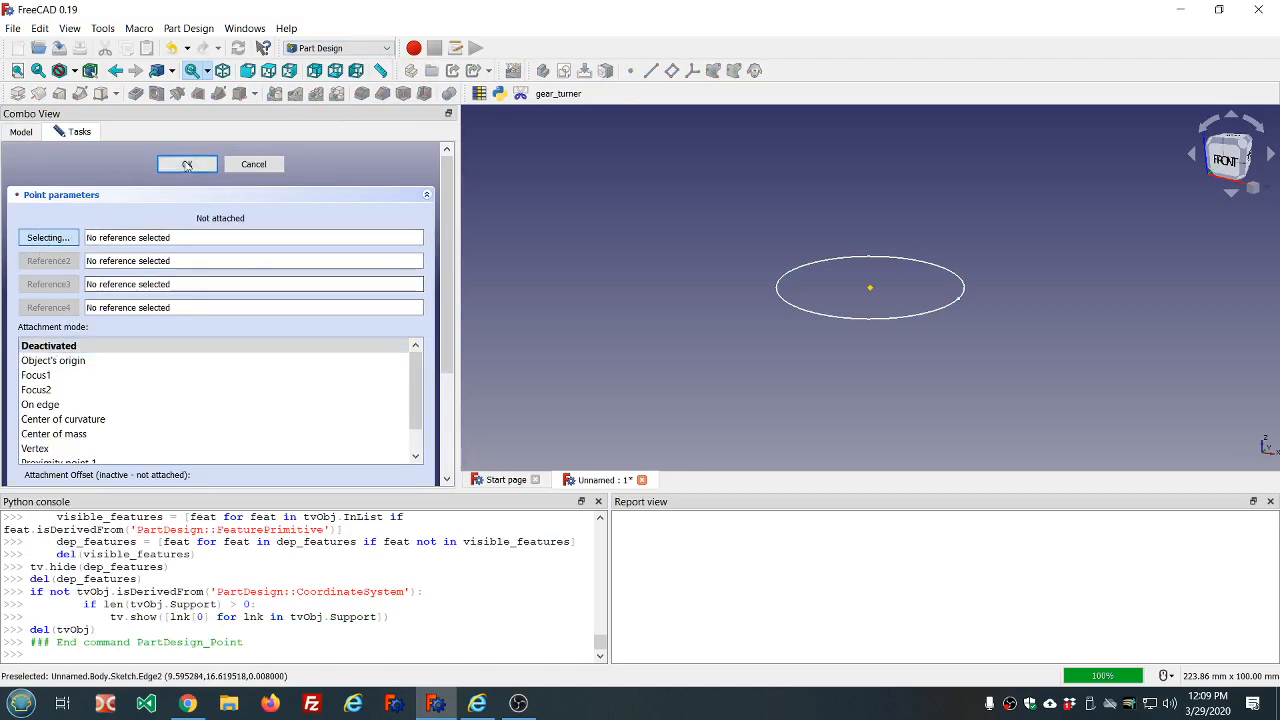
{"action": "left_click", "coordinate": [188, 164]}
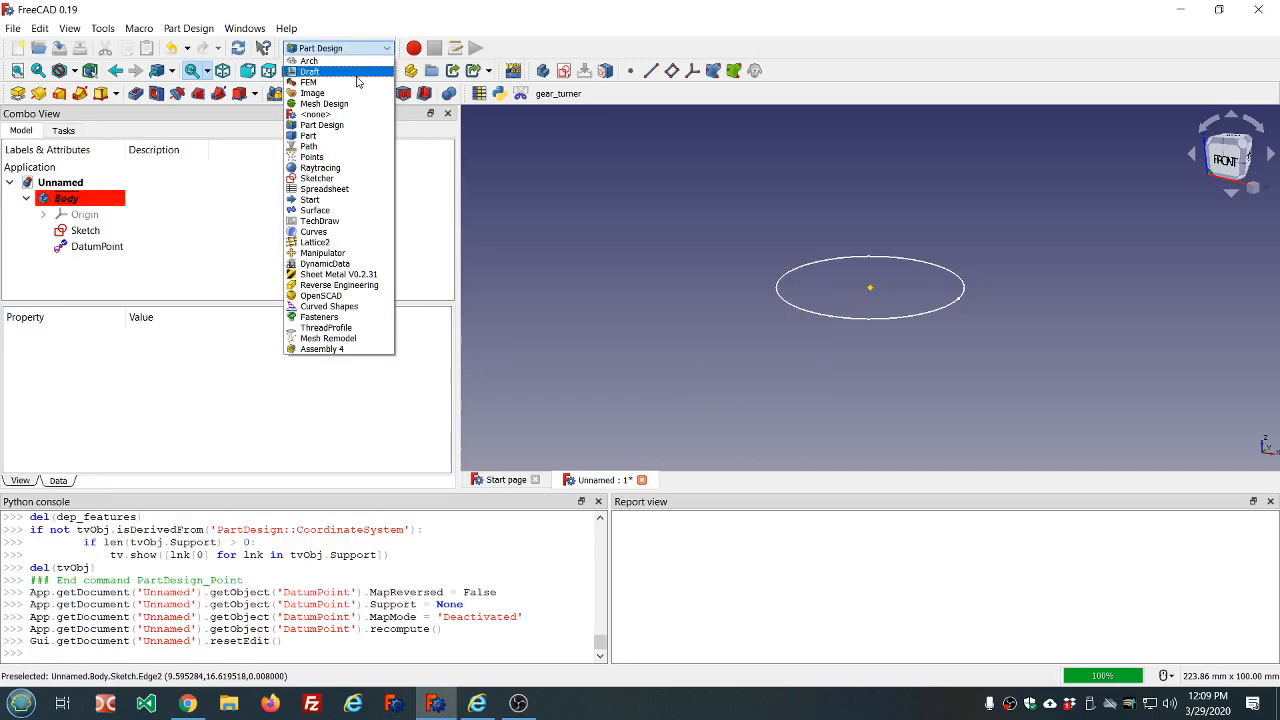
- In Draft, make a PointArray copying the DatumPoint onto the Sketch's points
{"action": "left_click", "coordinate": [310, 72]}
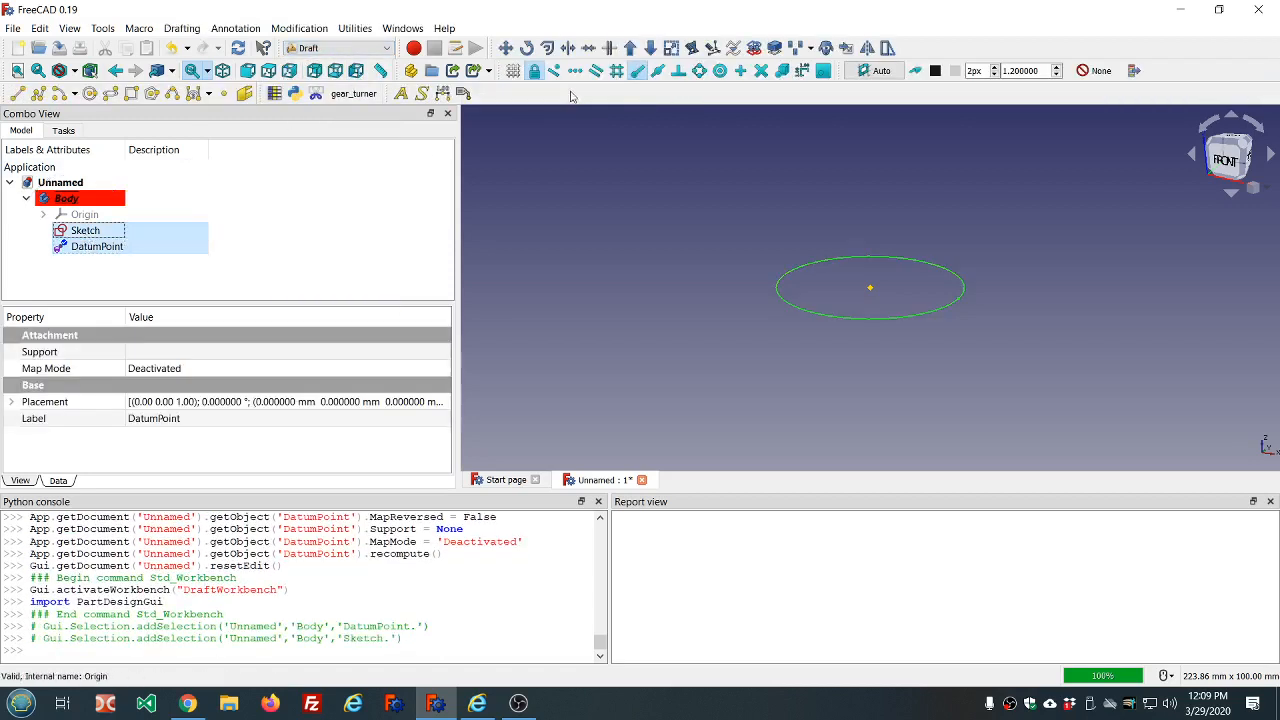
{"action": "left_click", "coordinate": [812, 48]}
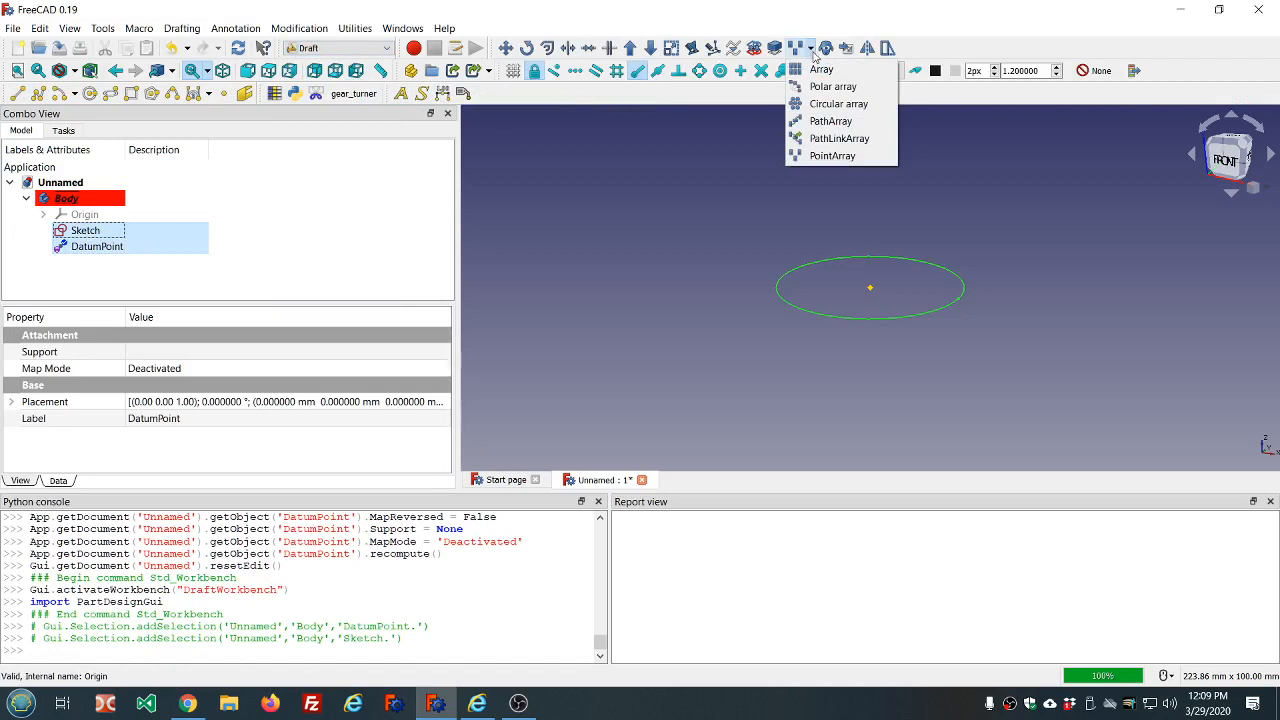
{"action": "mouse_move", "coordinate": [832, 156]}
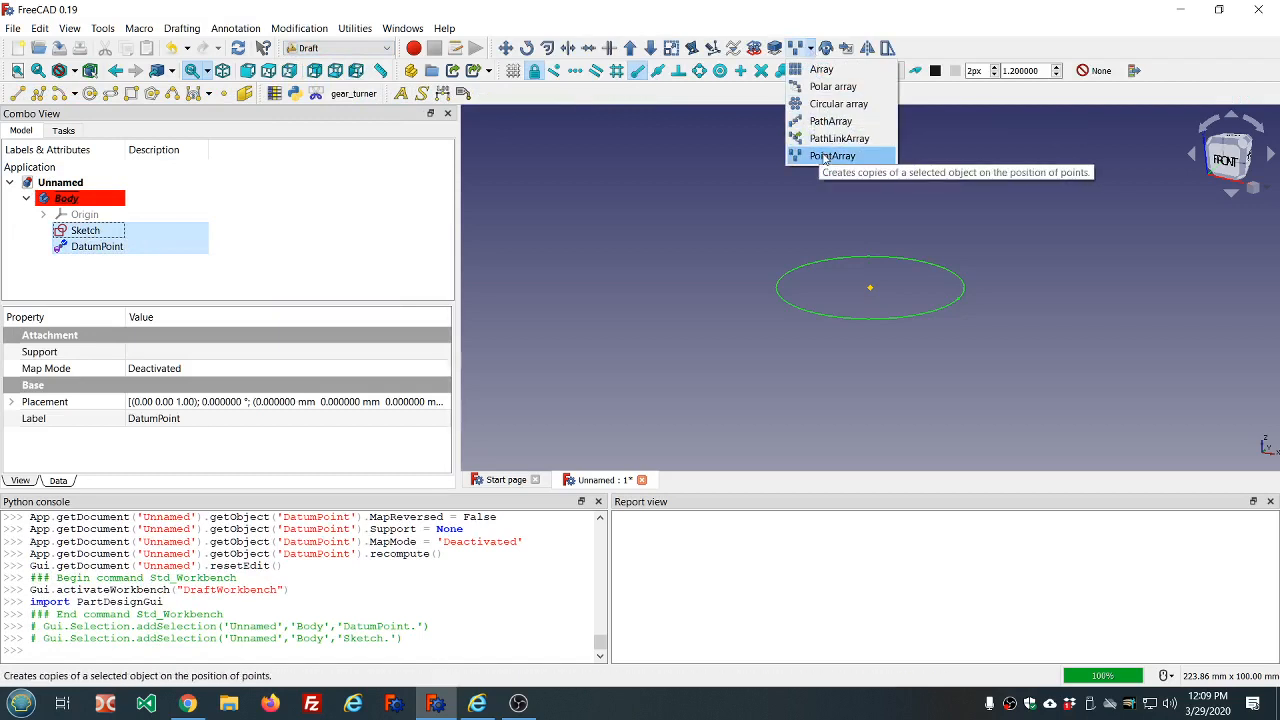
{"action": "left_click", "coordinate": [834, 156]}
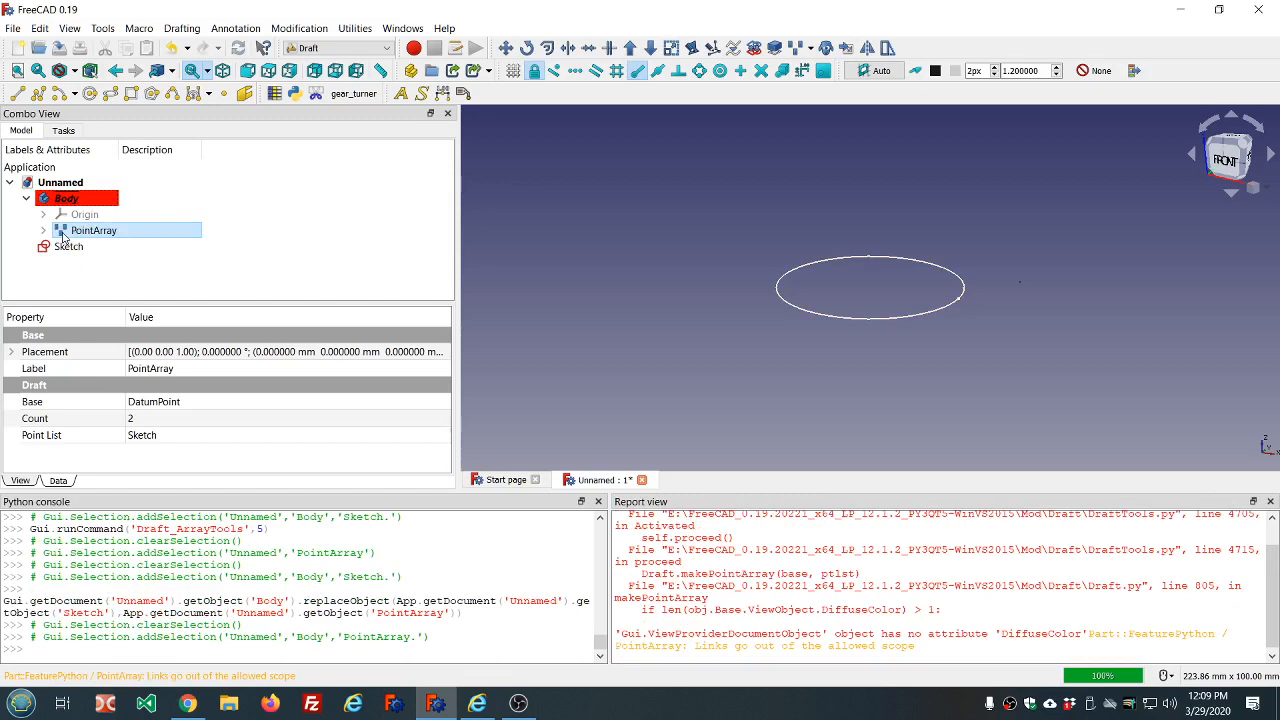
- Move the Sketch back into the Body and clear the Report view errors
{"action": "left_click", "coordinate": [68, 246]}
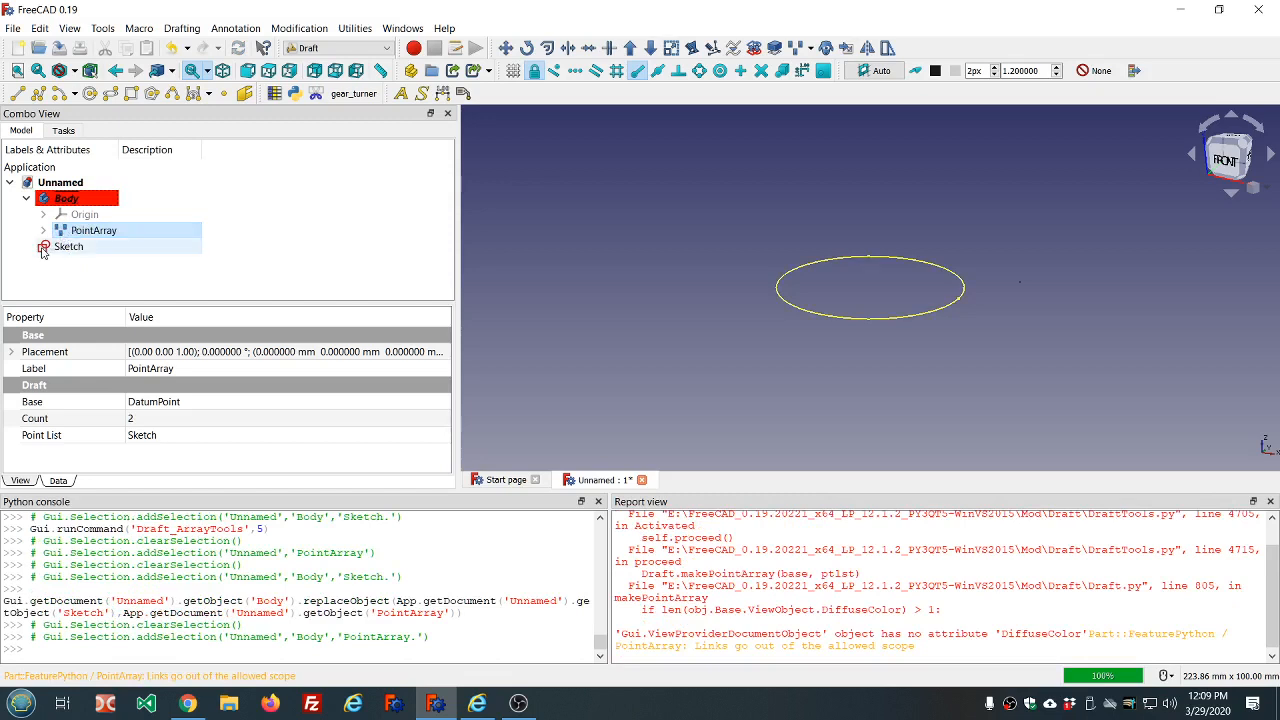
{"action": "left_click", "coordinate": [68, 246]}
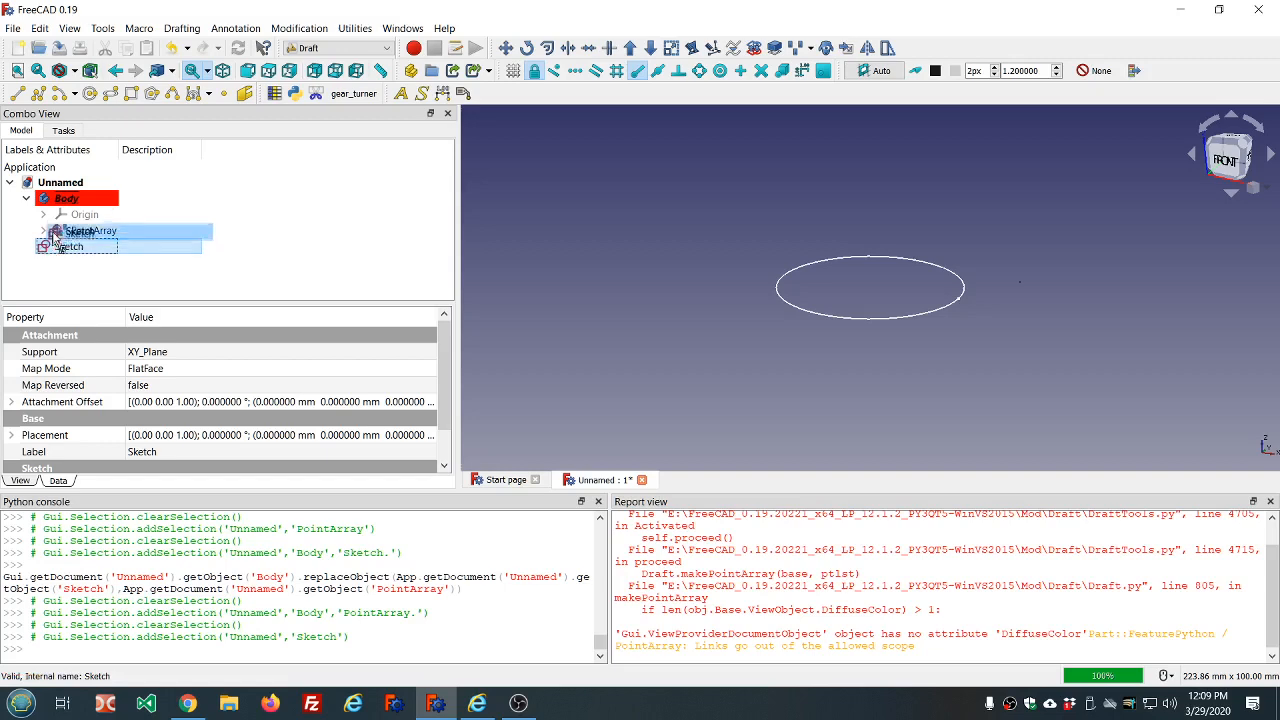
{"action": "left_click", "coordinate": [88, 200]}
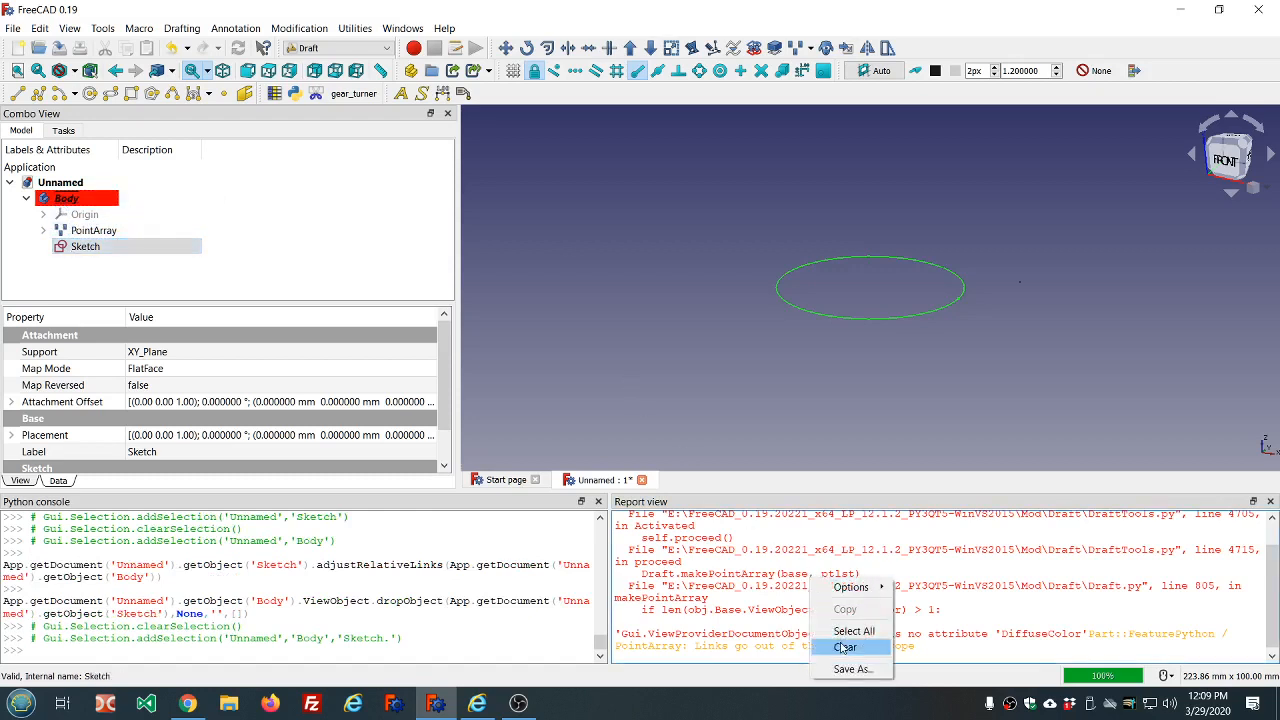
{"action": "left_click", "coordinate": [844, 648]}
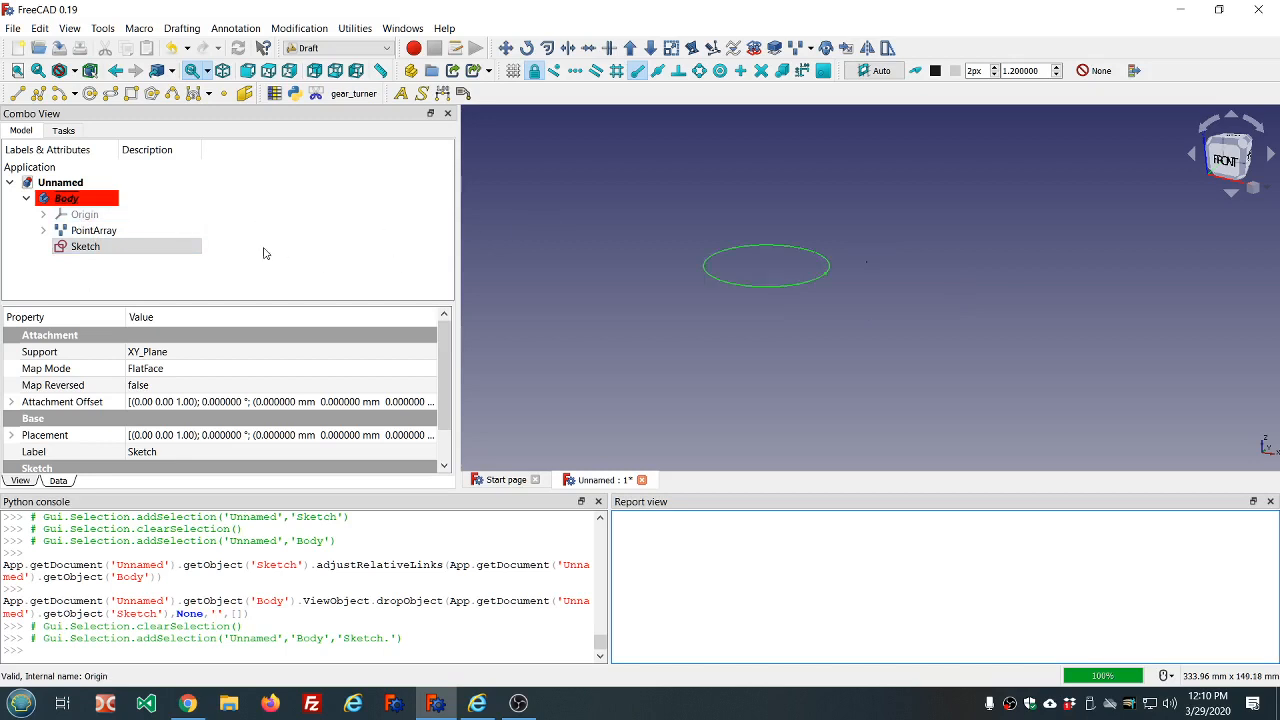
- Expand the PointArray to show its DatumPoint and return to the Part Design workbench
{"action": "left_click", "coordinate": [92, 230]}
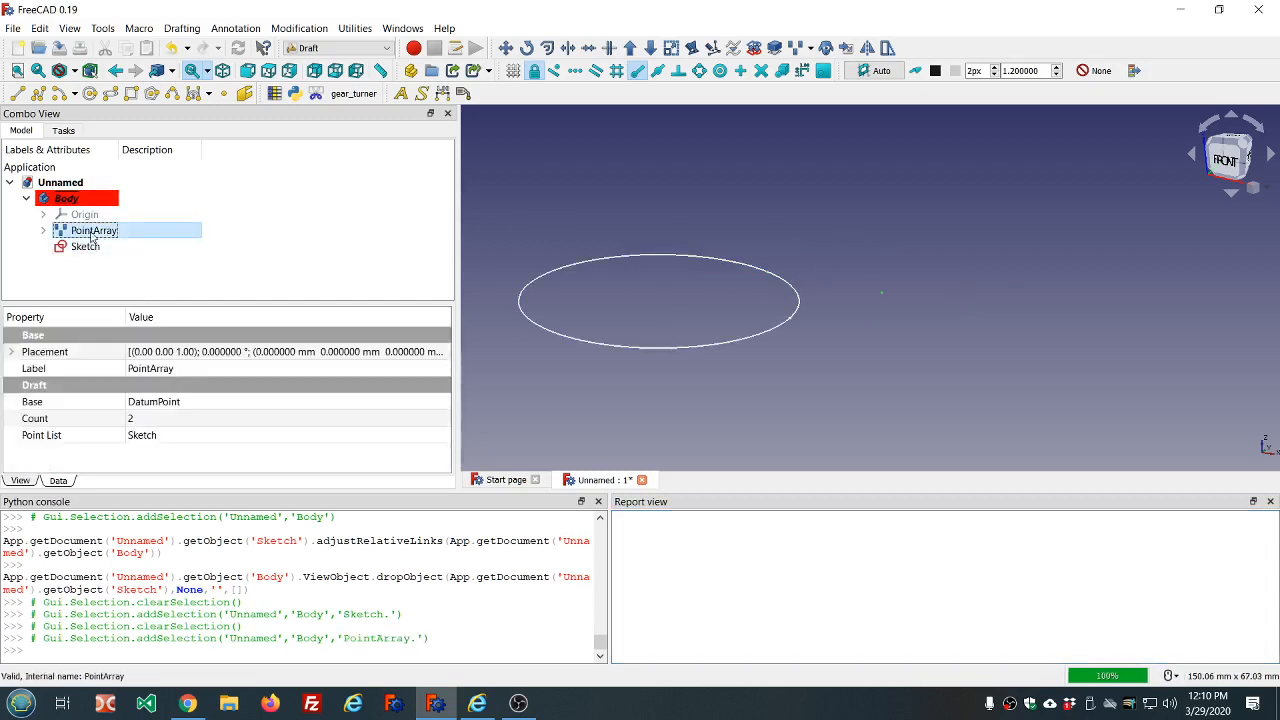
{"action": "left_click", "coordinate": [44, 230]}
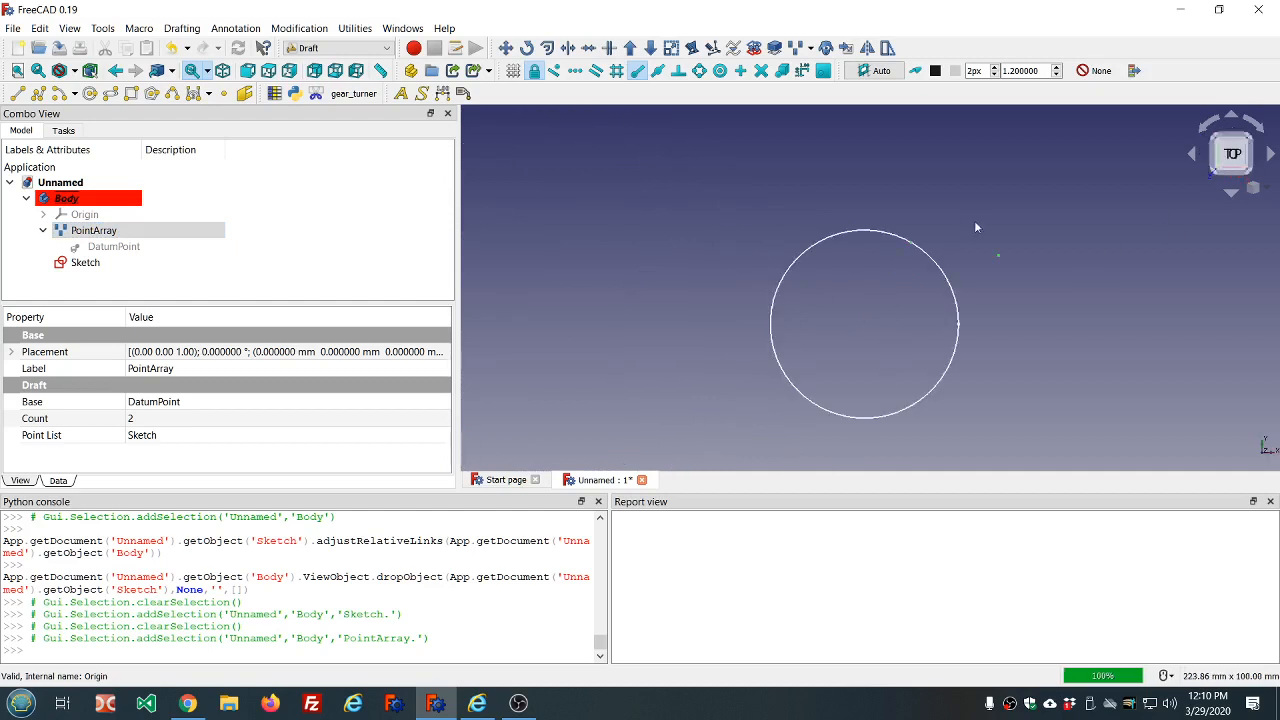
{"action": "left_click", "coordinate": [336, 48]}
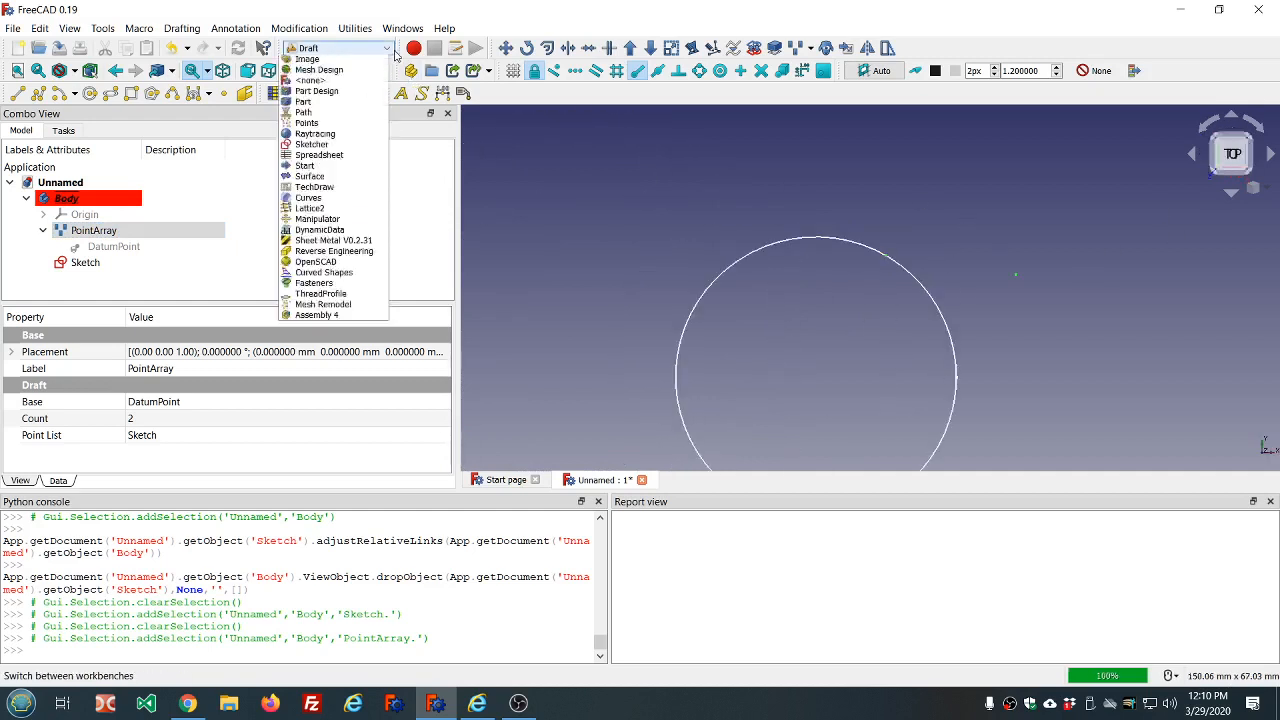
{"action": "left_click", "coordinate": [316, 90]}
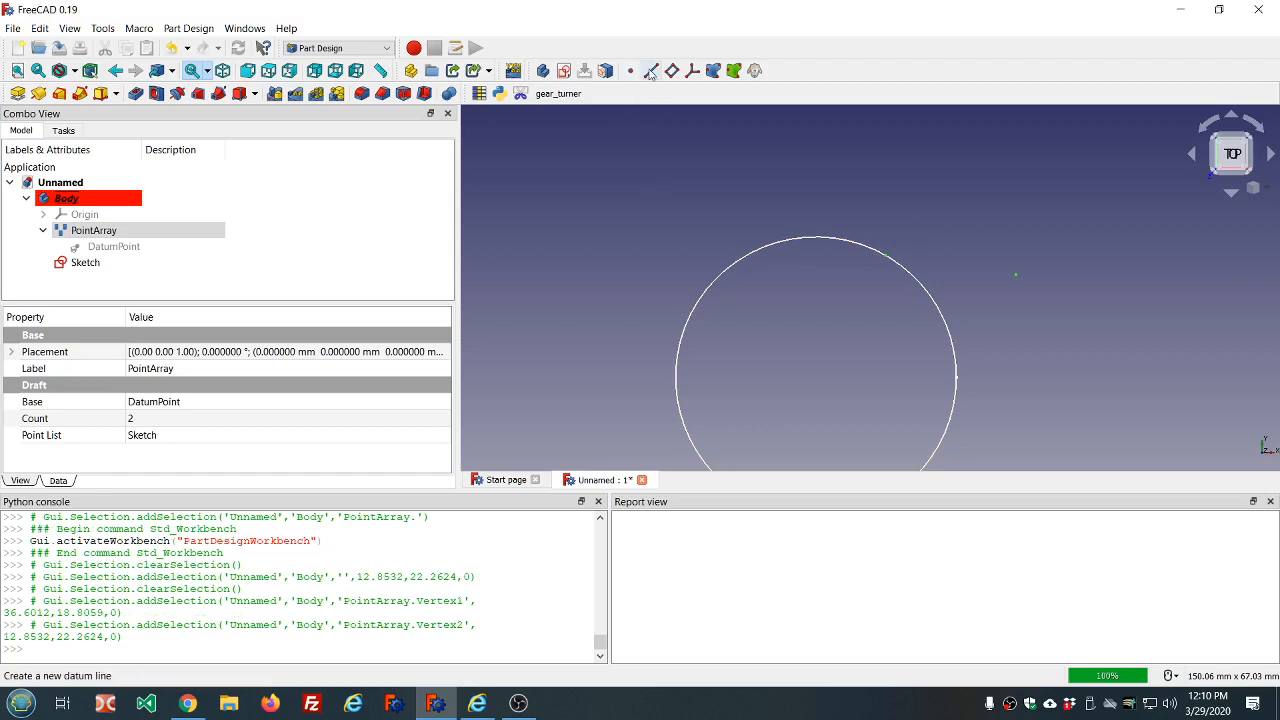
- Create a DatumLine through the PointArray's two points and select it
{"action": "left_click", "coordinate": [650, 70]}
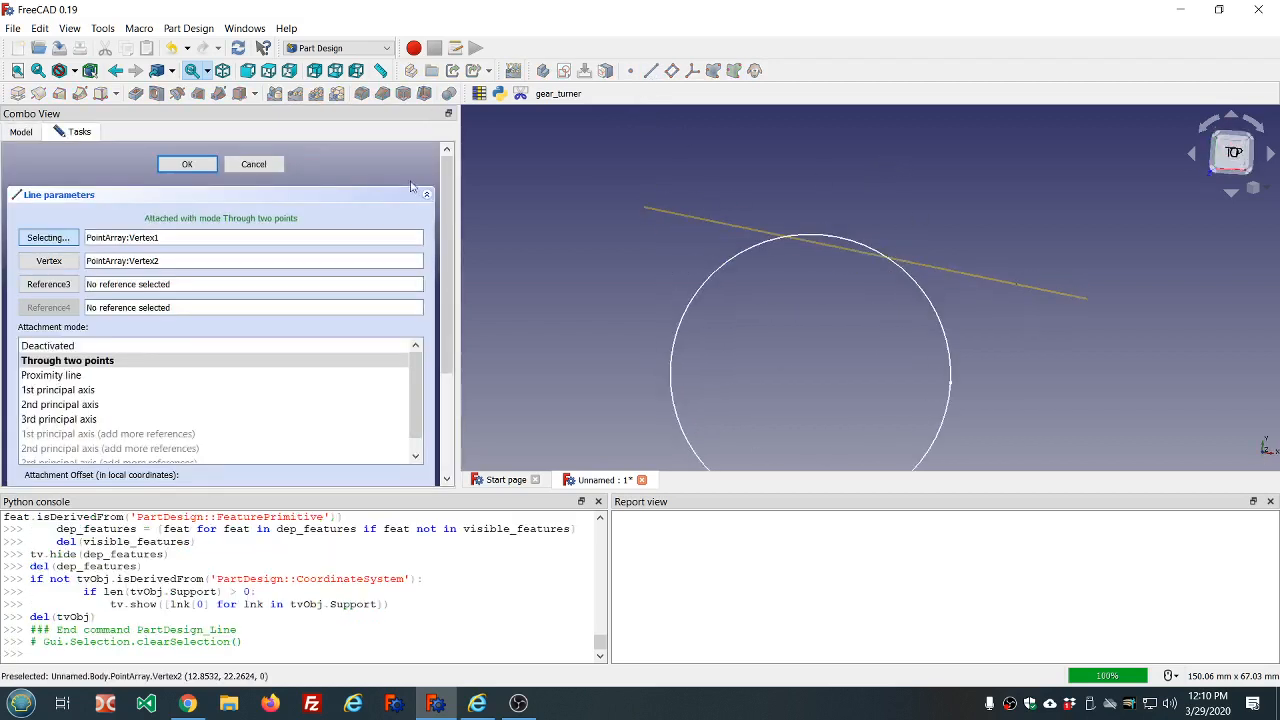
{"action": "left_click", "coordinate": [186, 164]}
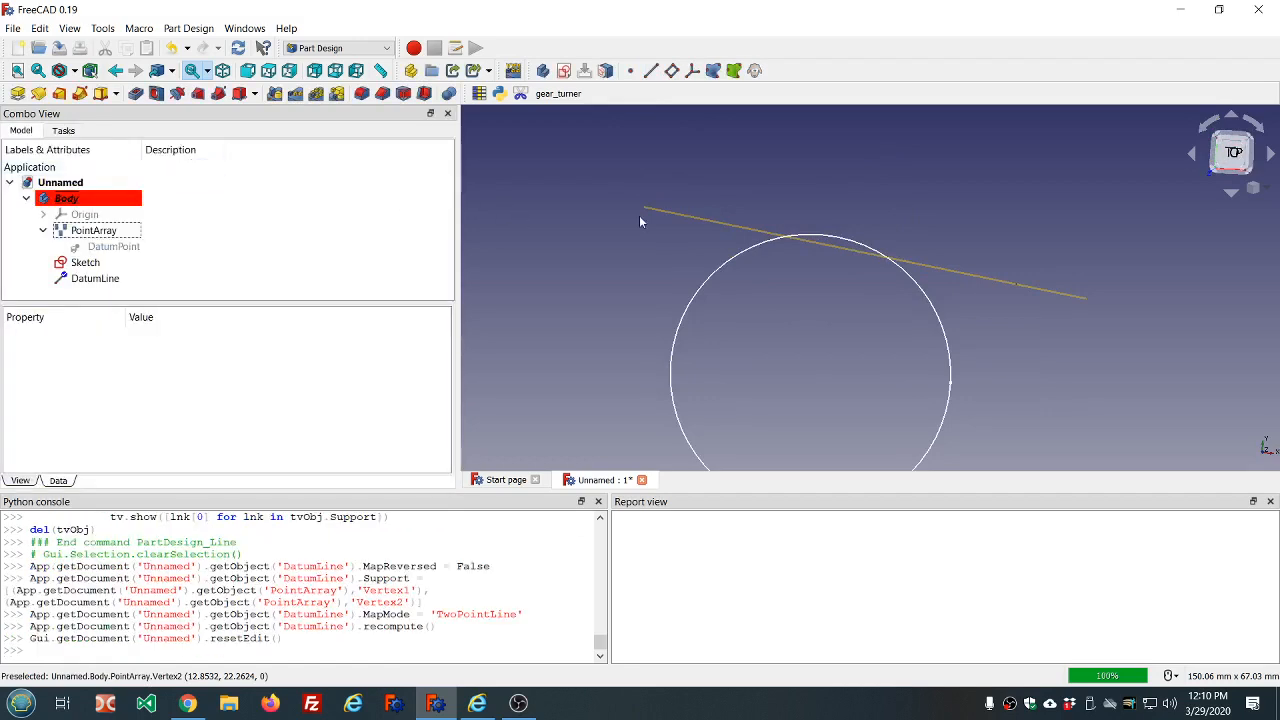
{"action": "left_click", "coordinate": [96, 278]}
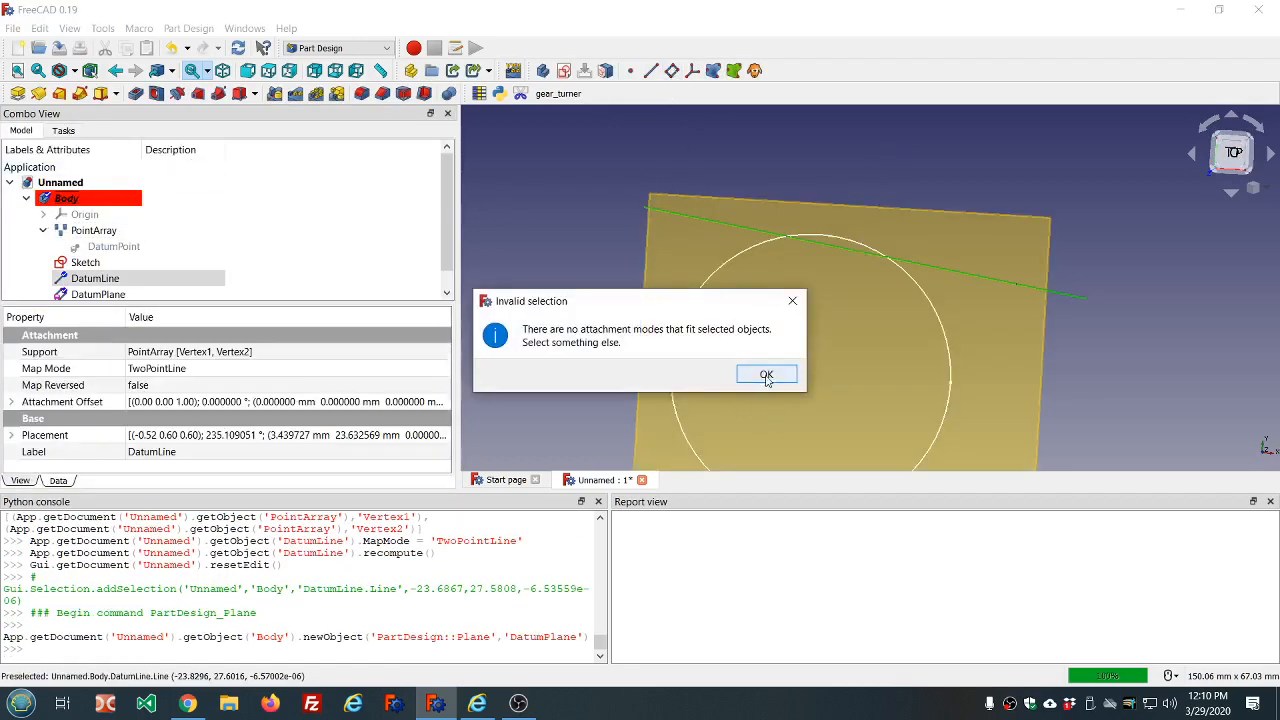
- Create a datum plane on the line, dismissing the warning, attached in Object's YZ mode
{"action": "left_click", "coordinate": [766, 374]}
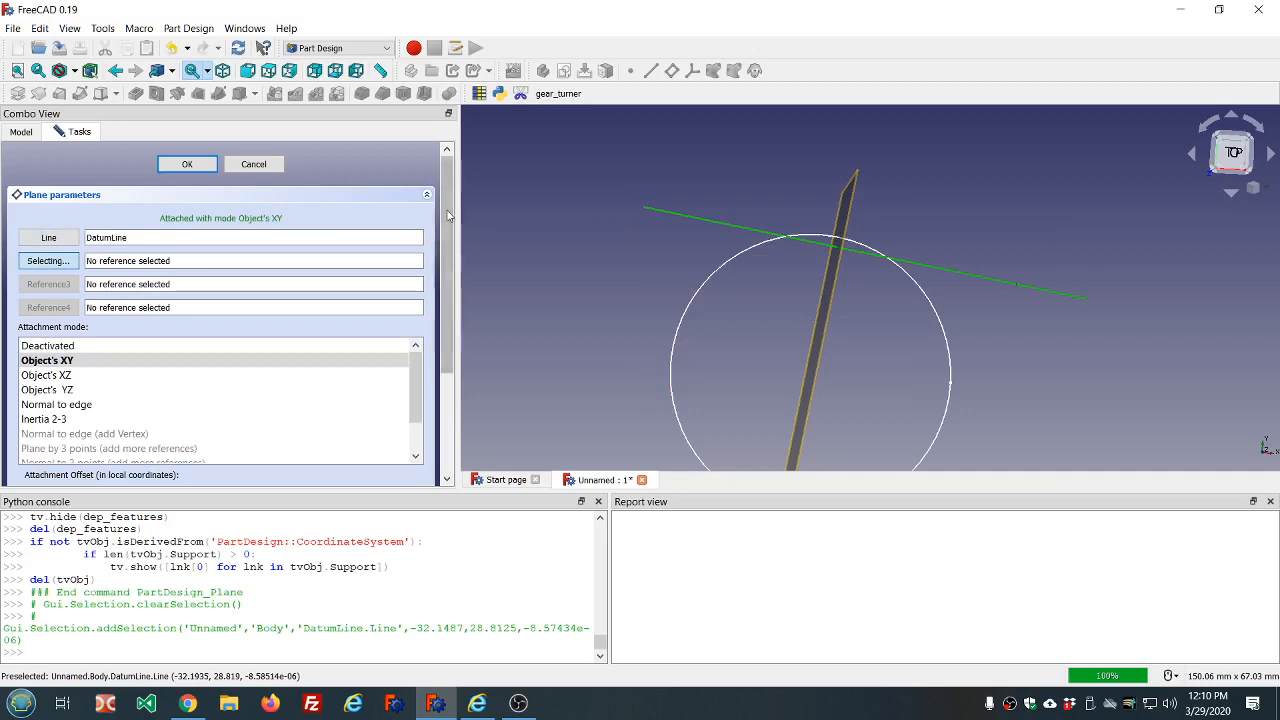
{"action": "scroll", "scroll_direction": "down", "scroll_amount": 3}
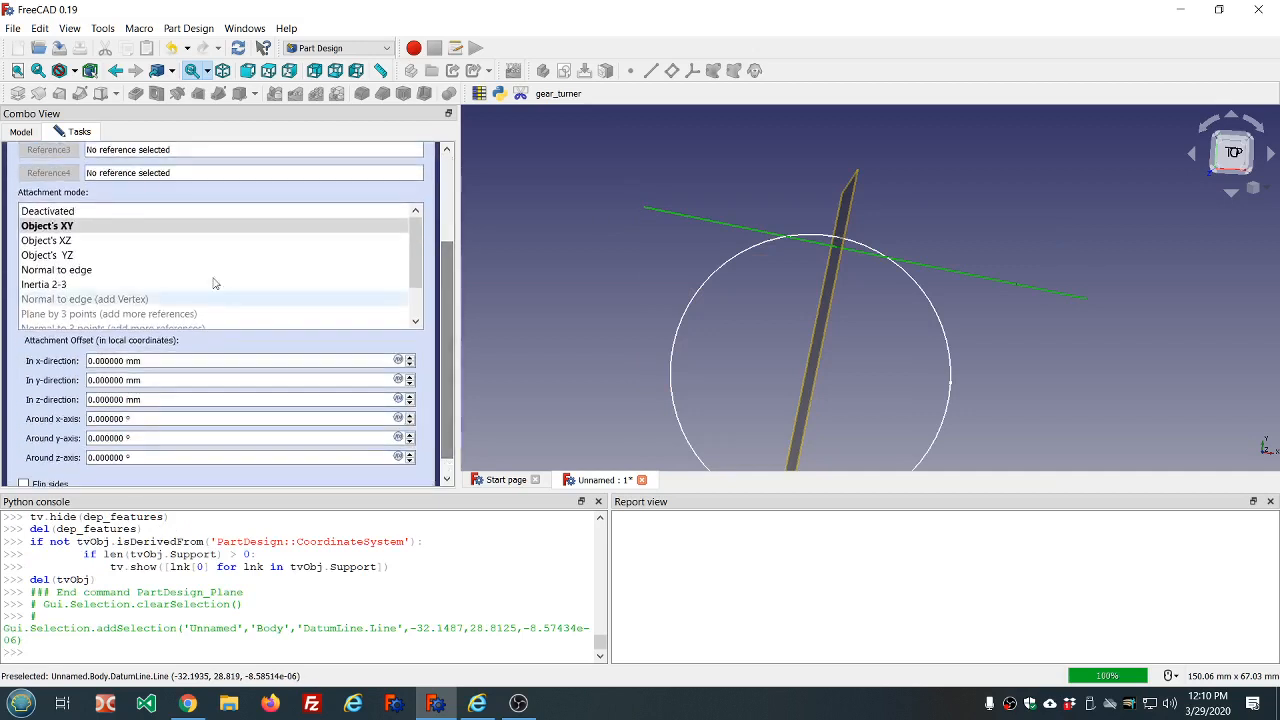
{"action": "left_click", "coordinate": [46, 254]}
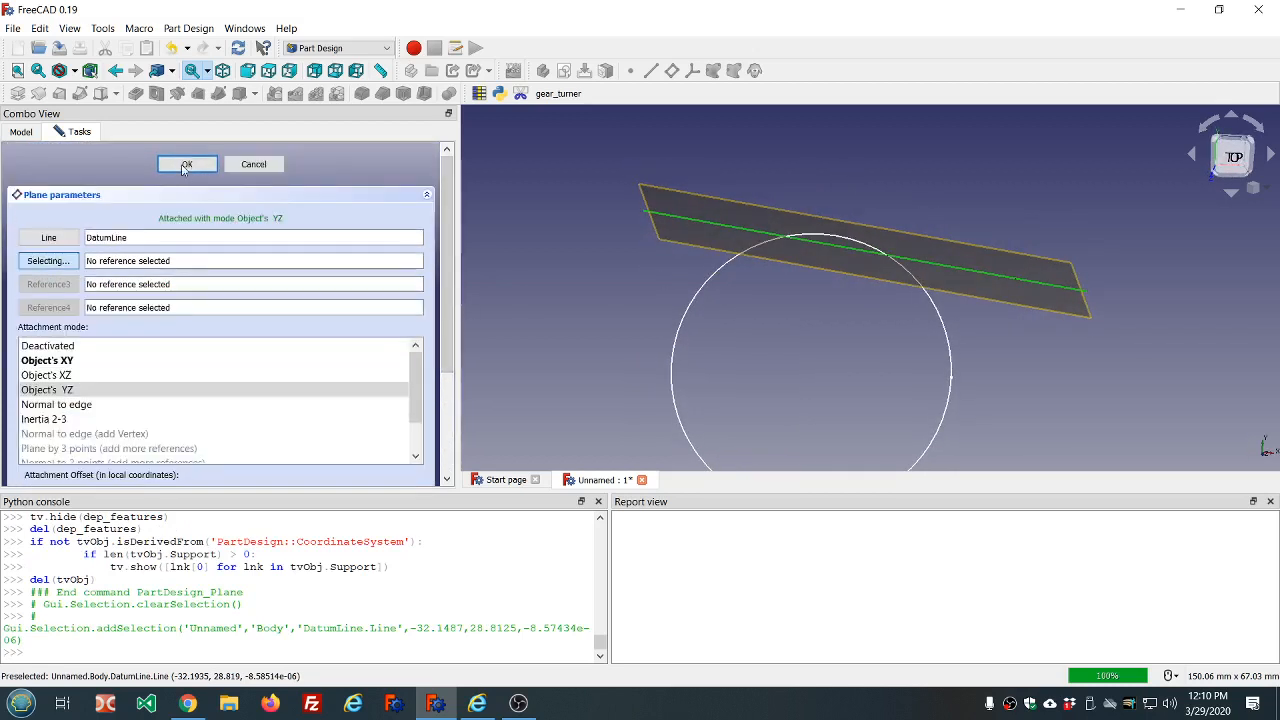
- Confirm the DatumPlane attached to the DatumLine, then select tree items including the DatumLine to inspect it
{"action": "left_click", "coordinate": [186, 164]}
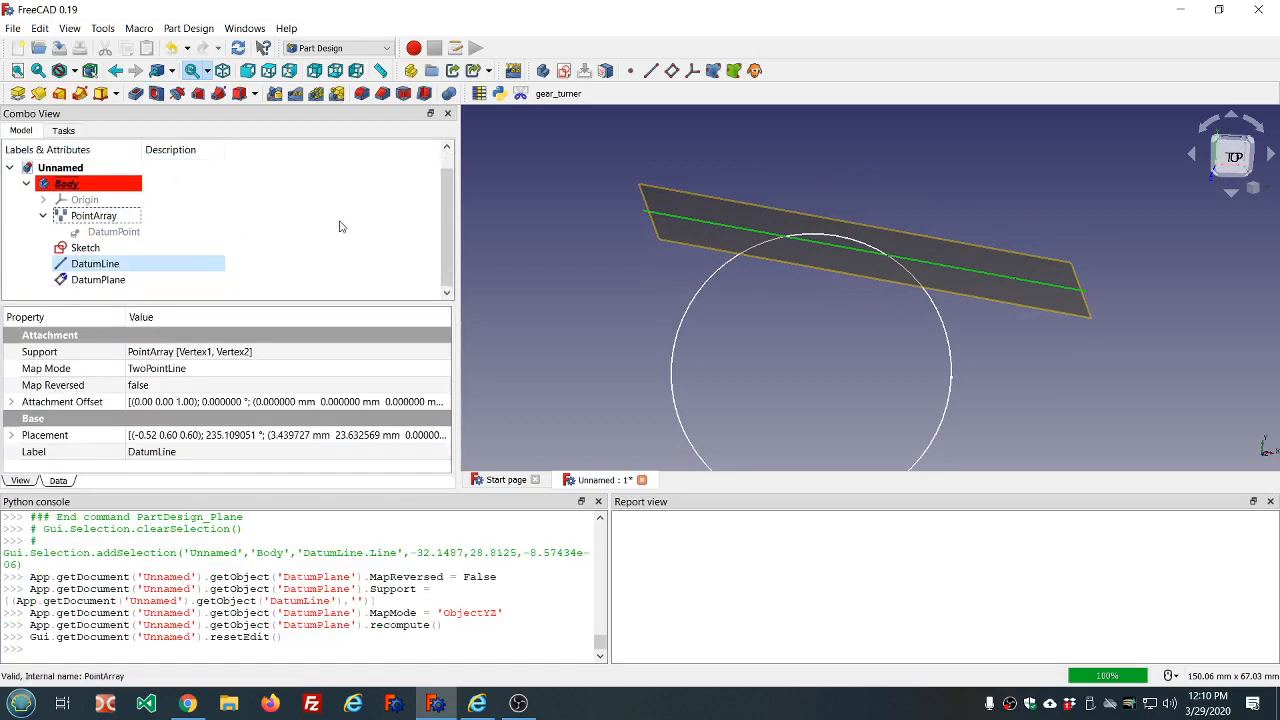
{"action": "left_click", "coordinate": [92, 216]}
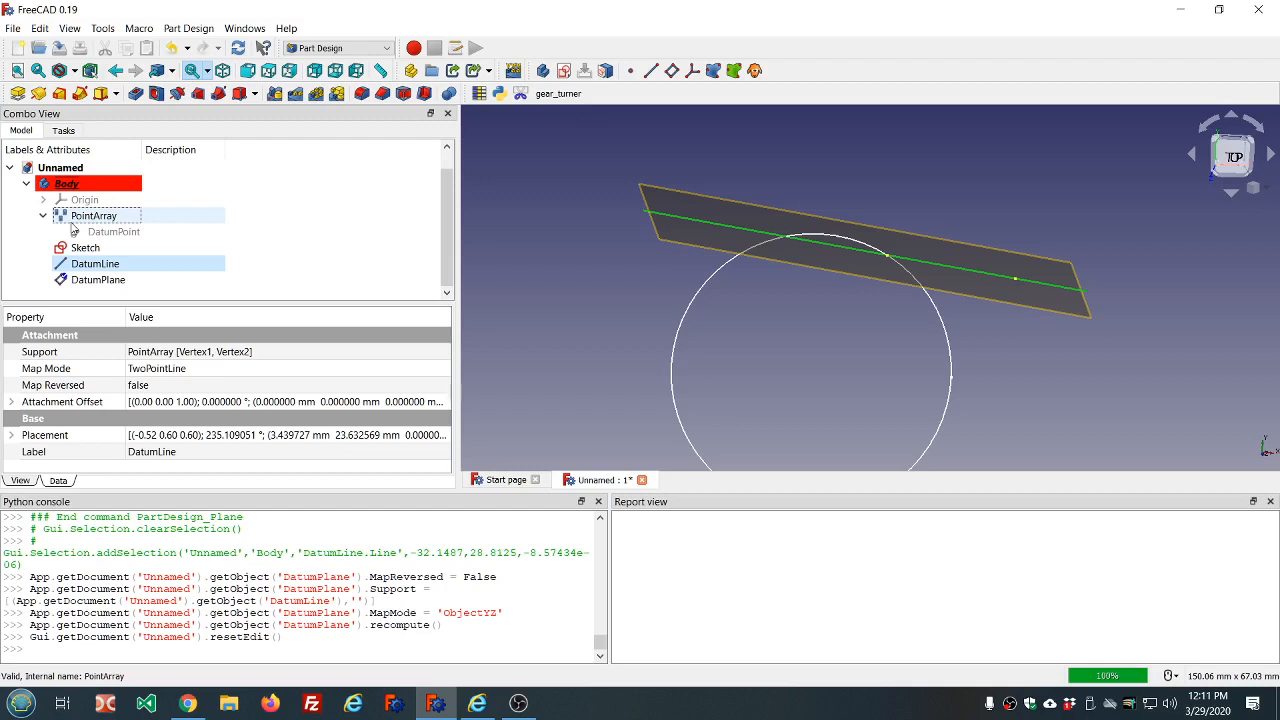
{"action": "left_click", "coordinate": [68, 184]}
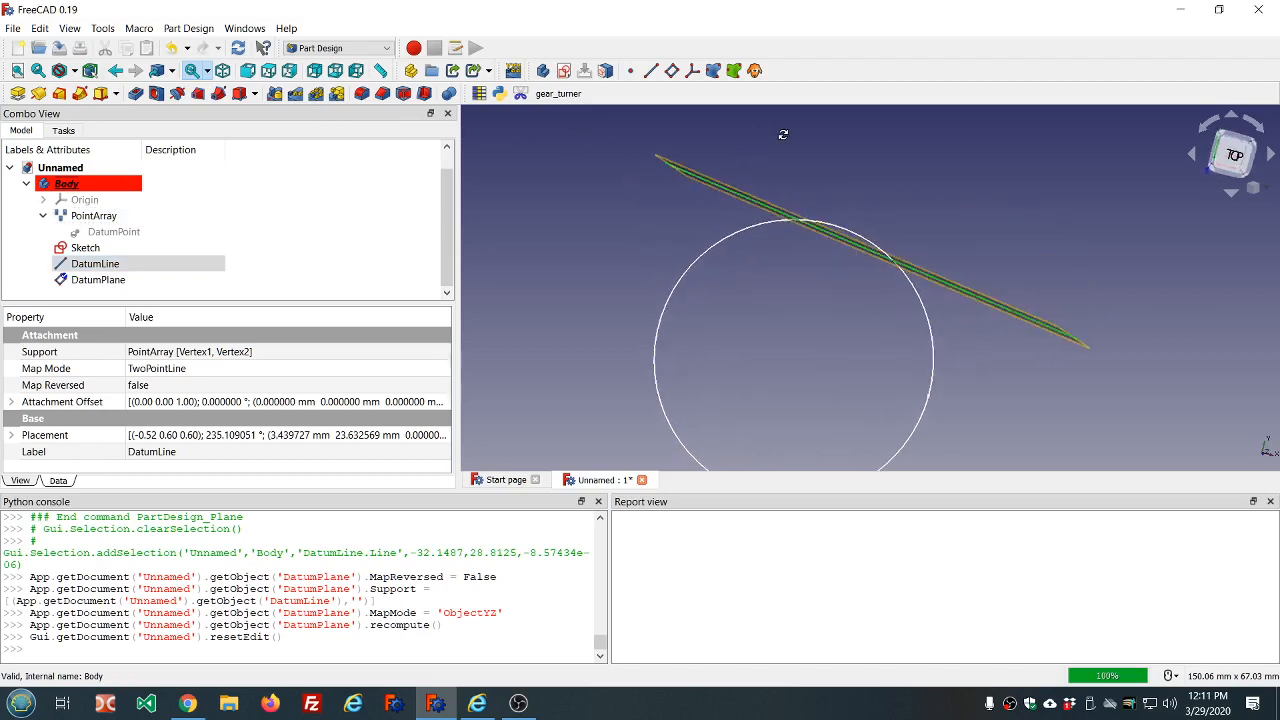
{"action": "mouse_move", "coordinate": [736, 144]}
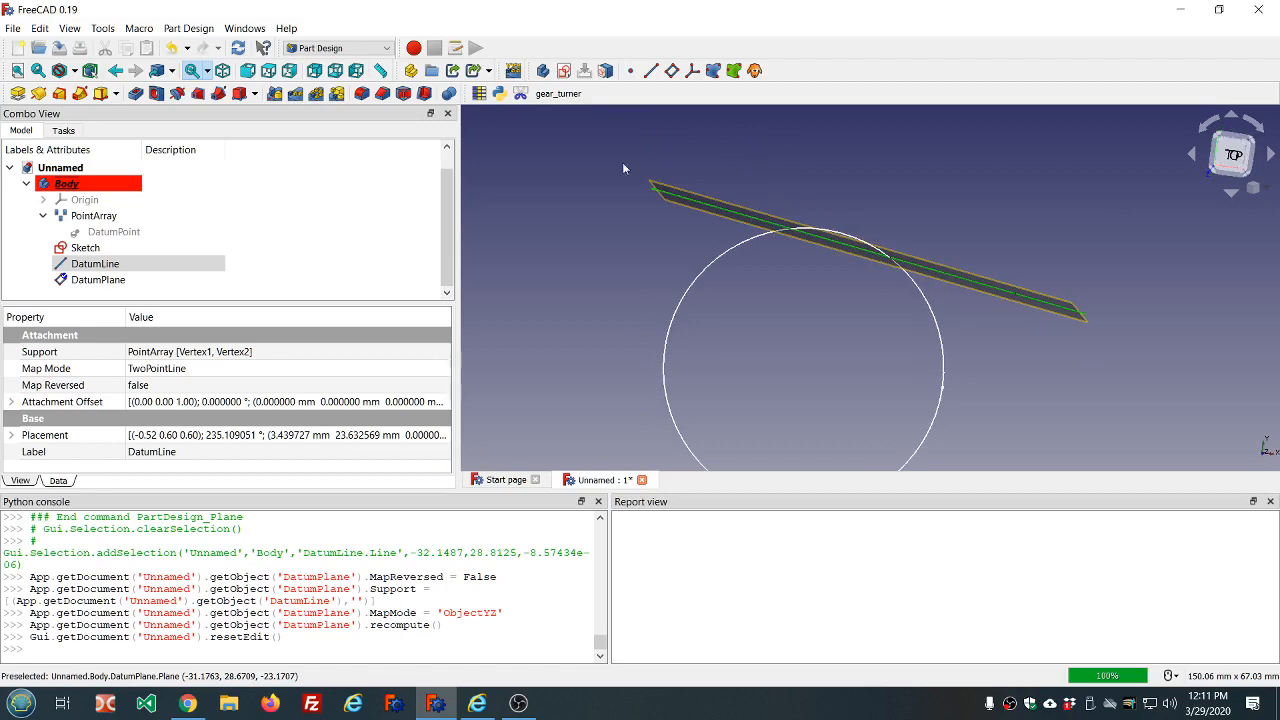
{"action": "mouse_move", "coordinate": [256, 224]}
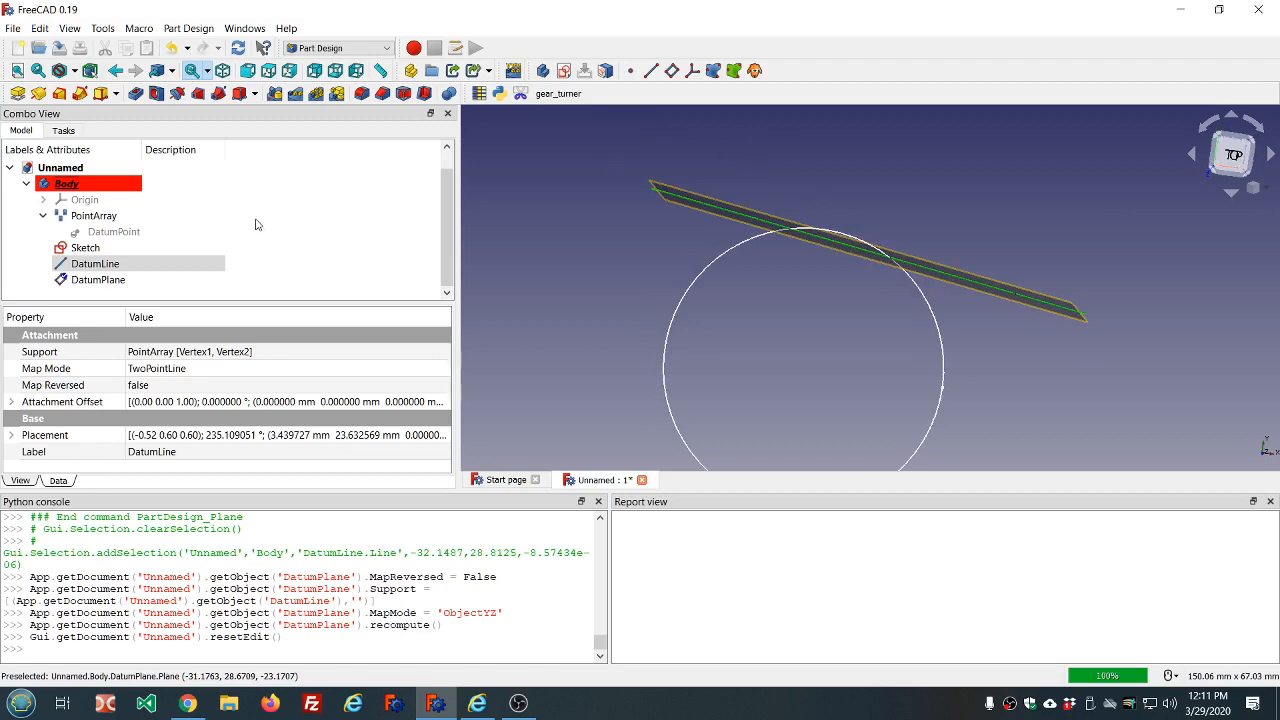
{"action": "mouse_move", "coordinate": [808, 300]}
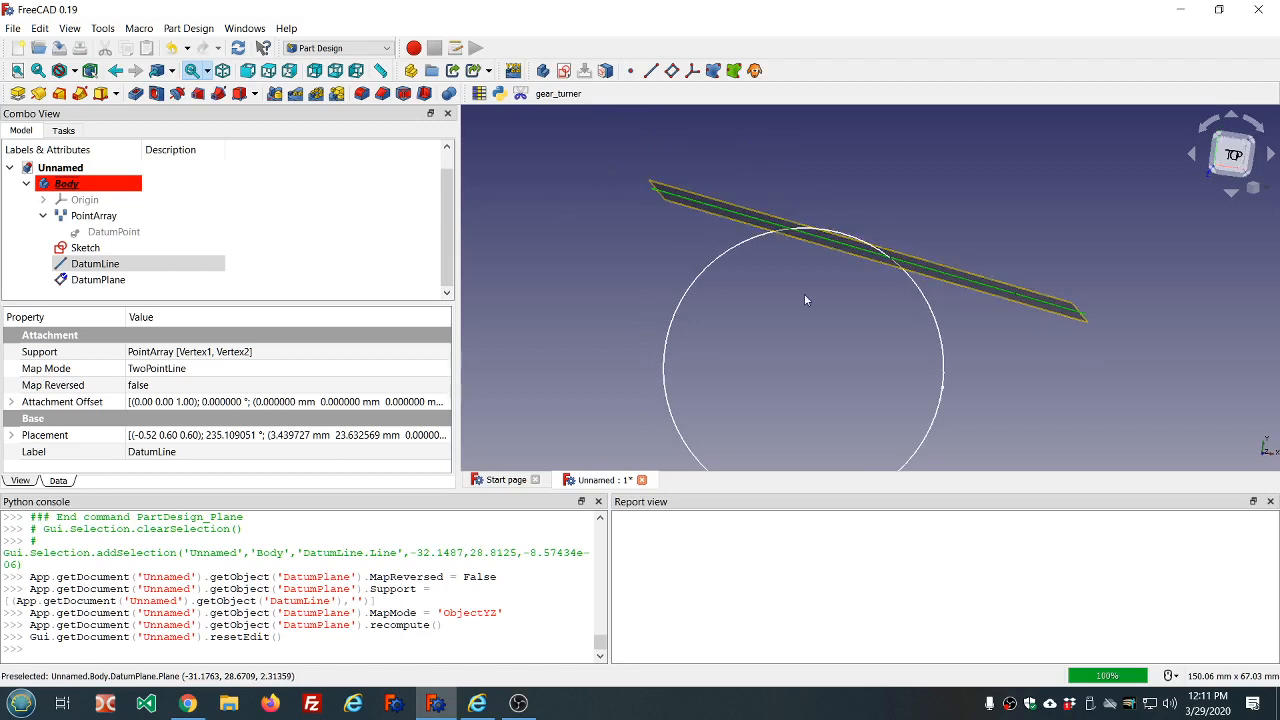
{"action": "left_click", "coordinate": [96, 264]}
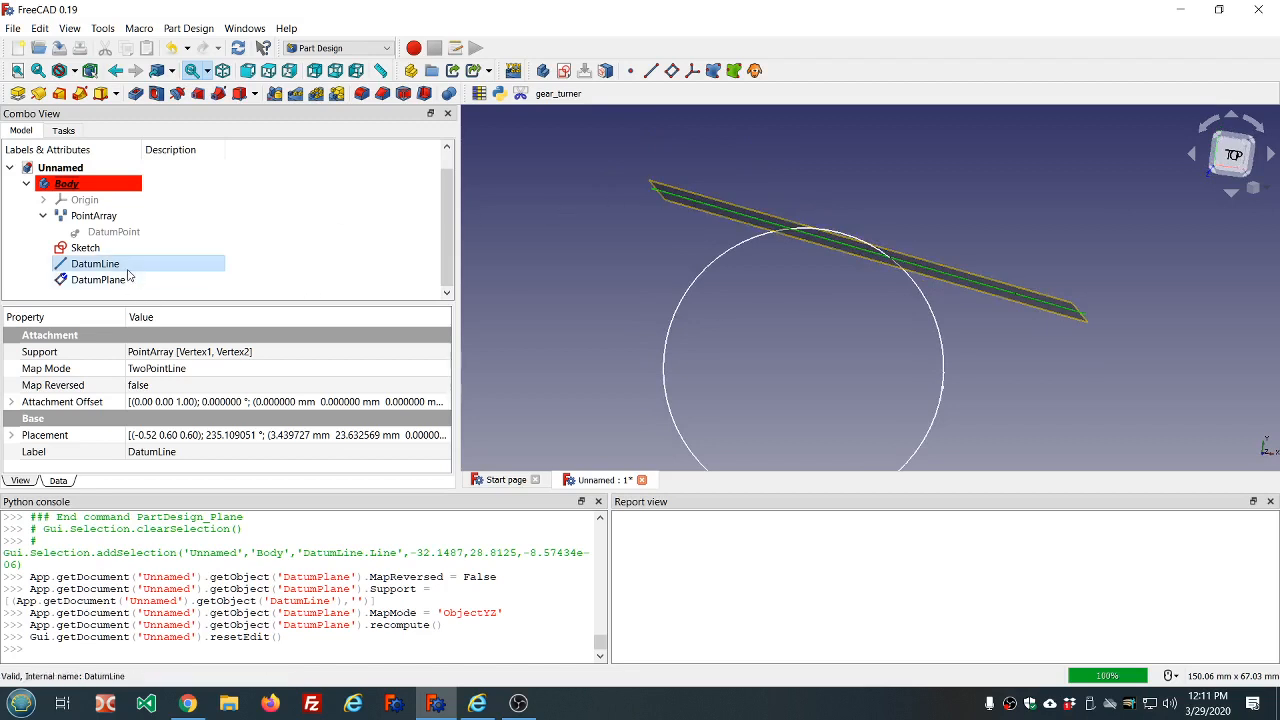